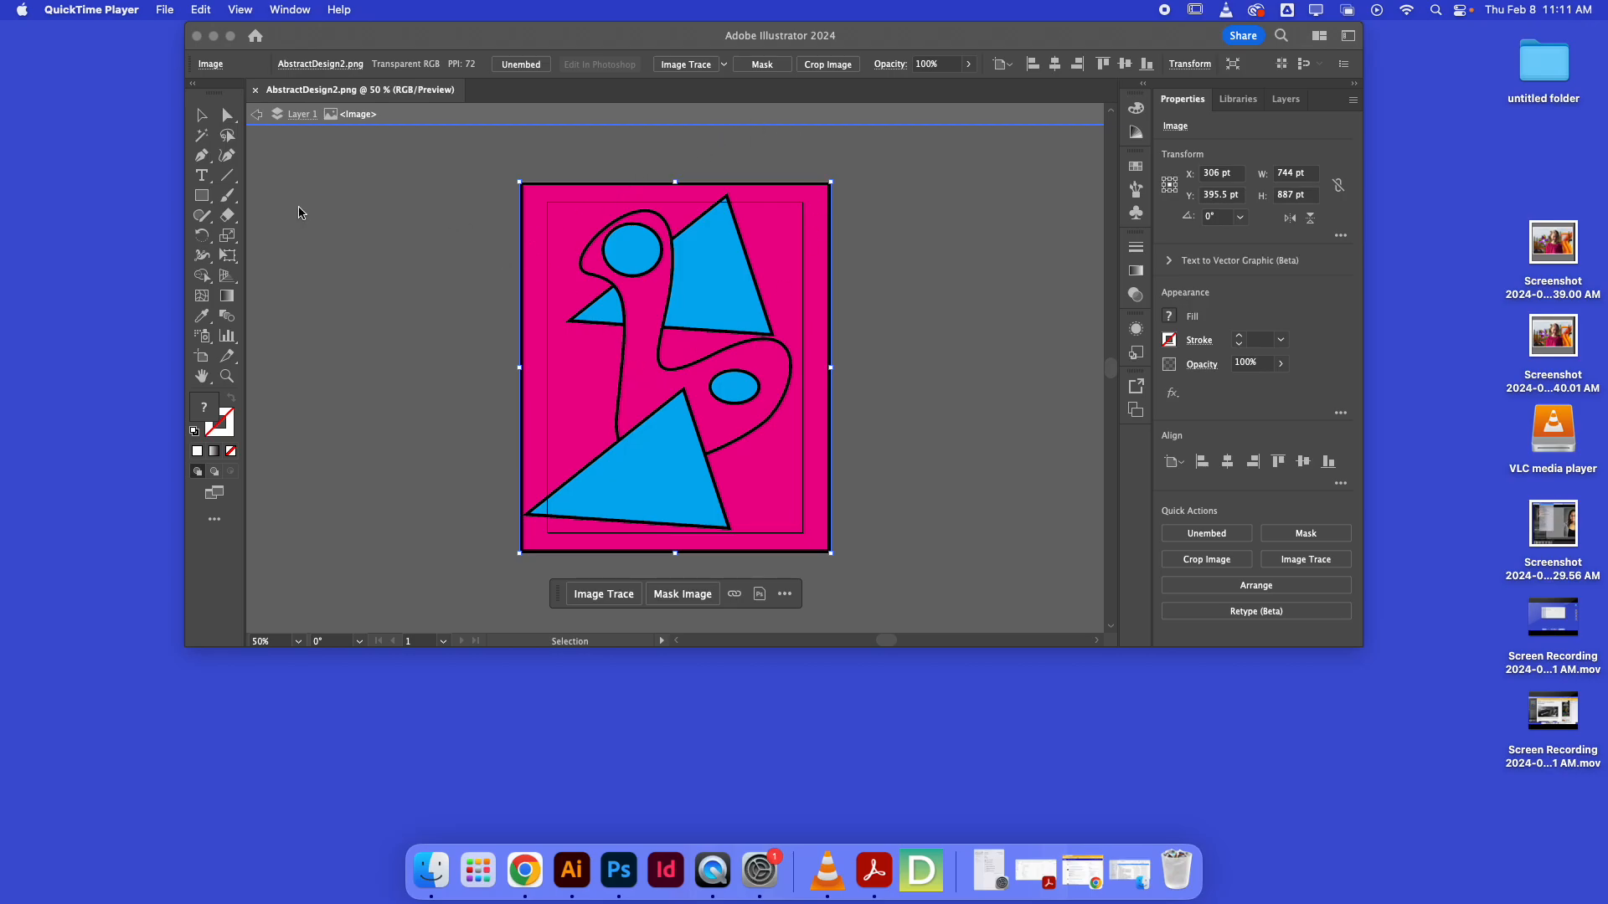
pyautogui.moveTo(272, 357)
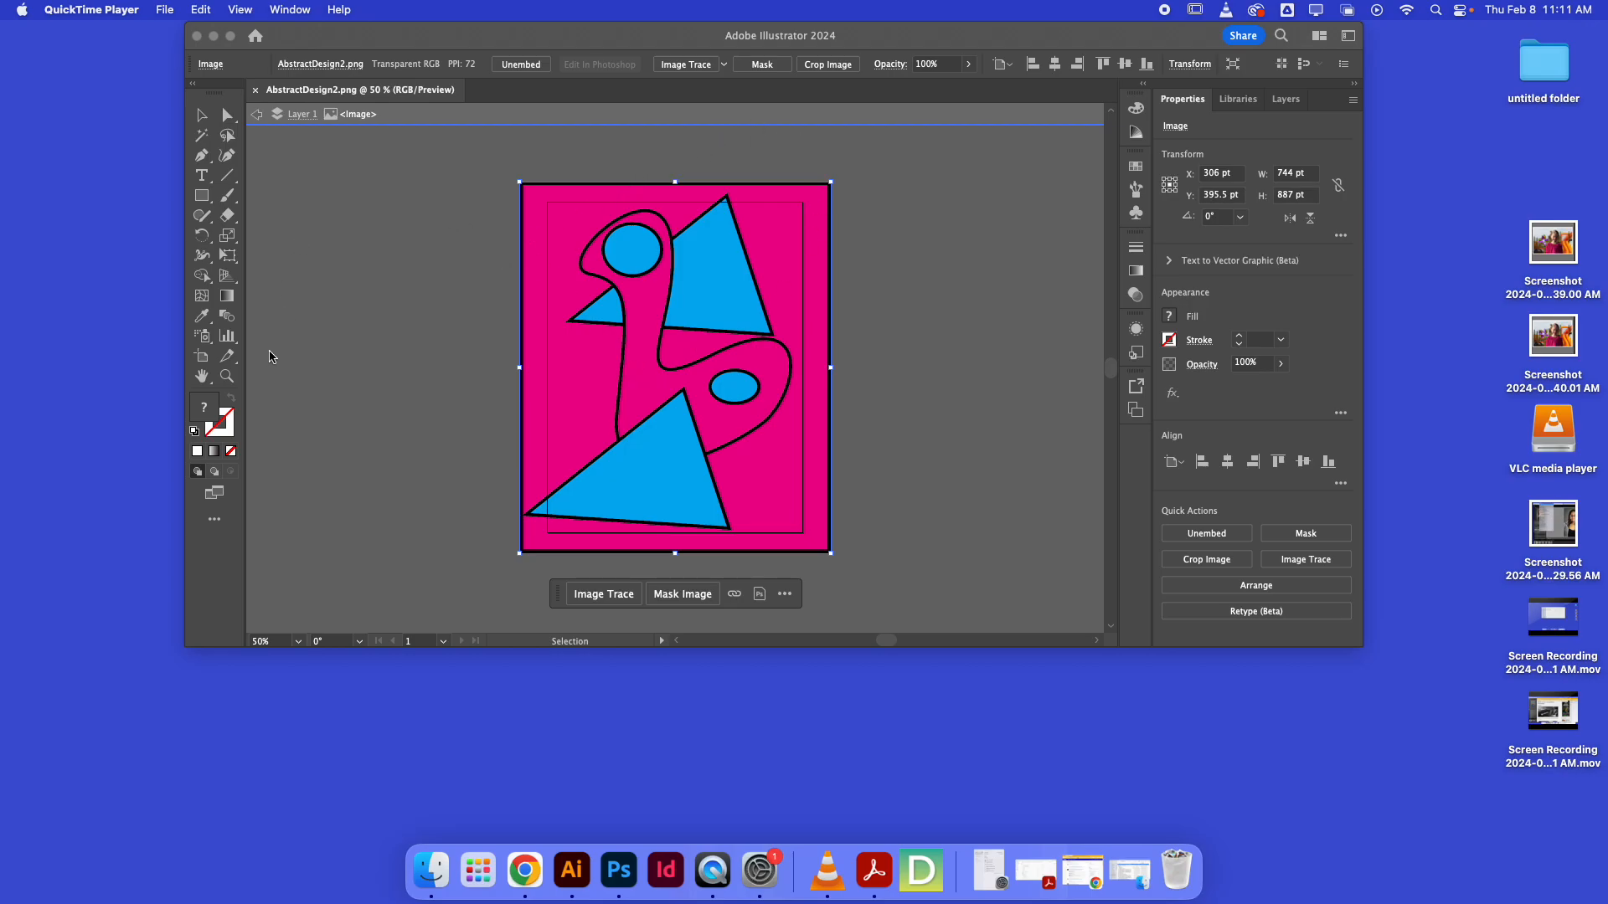
pyautogui.moveTo(370, 288)
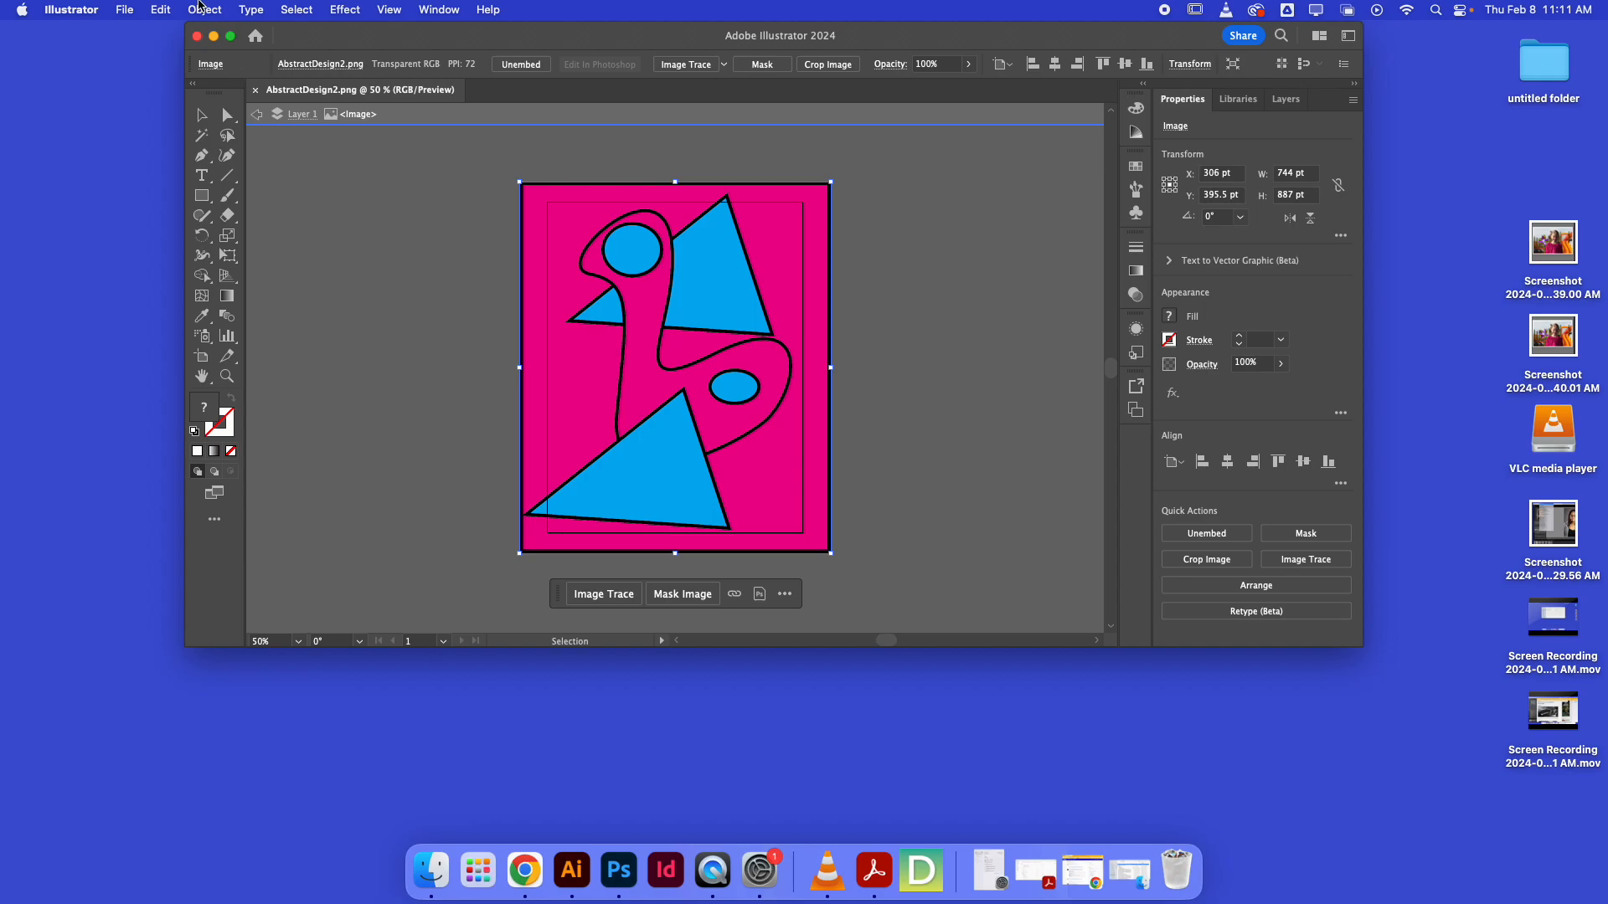
pyautogui.moveTo(187, 49)
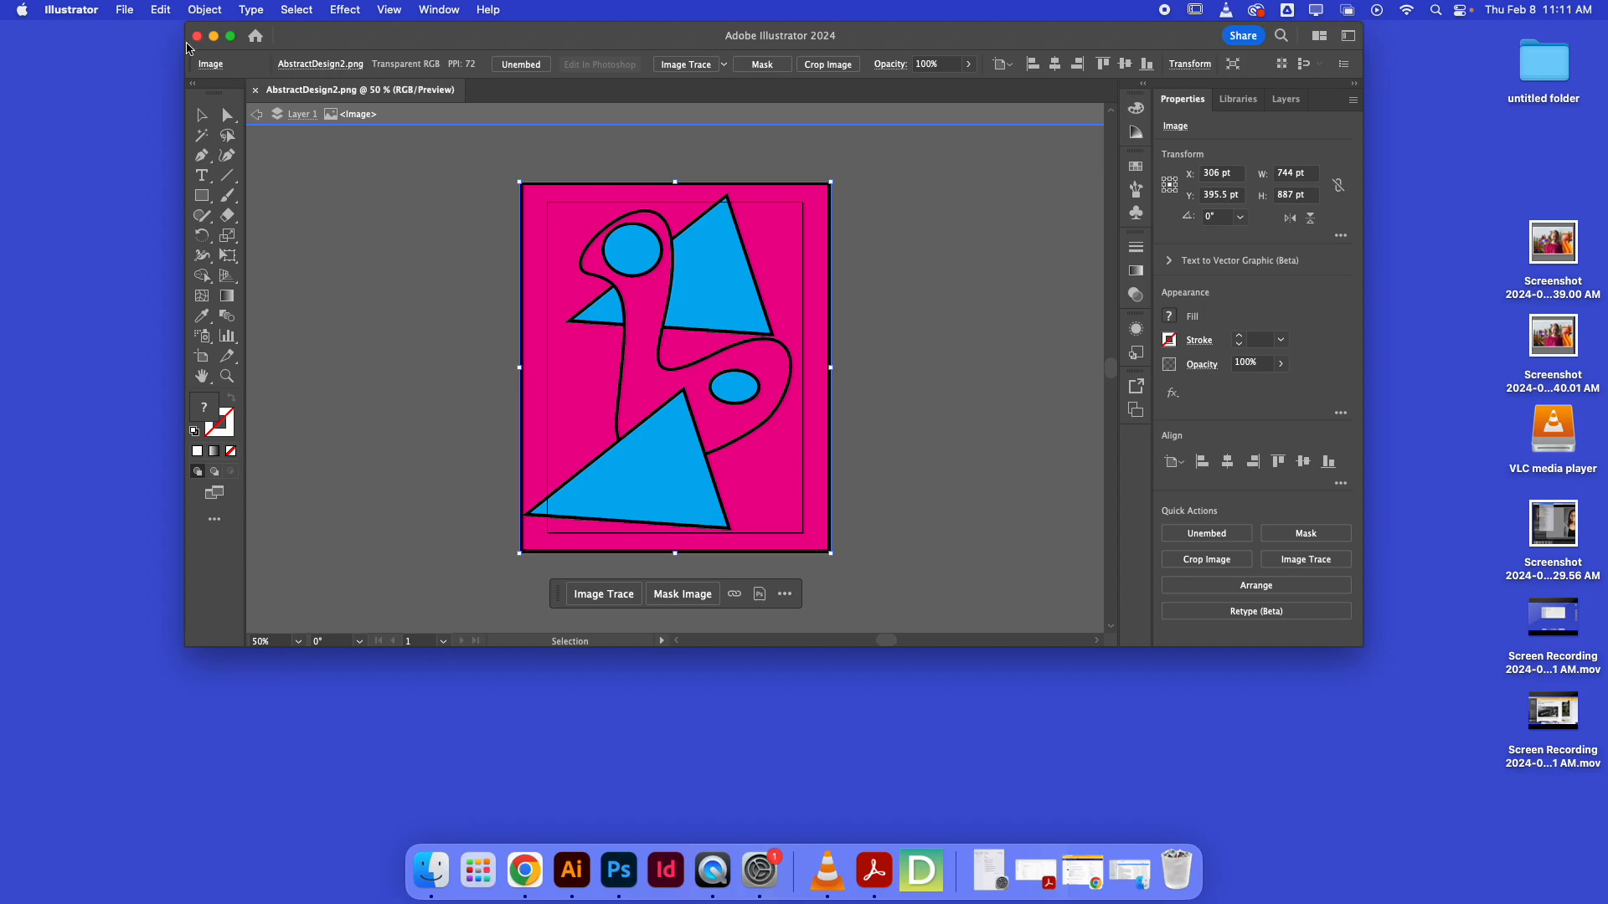
# Step: Start a PNG export from the Digital Design folder and begin creating a new folder there
pyautogui.click(123, 9)
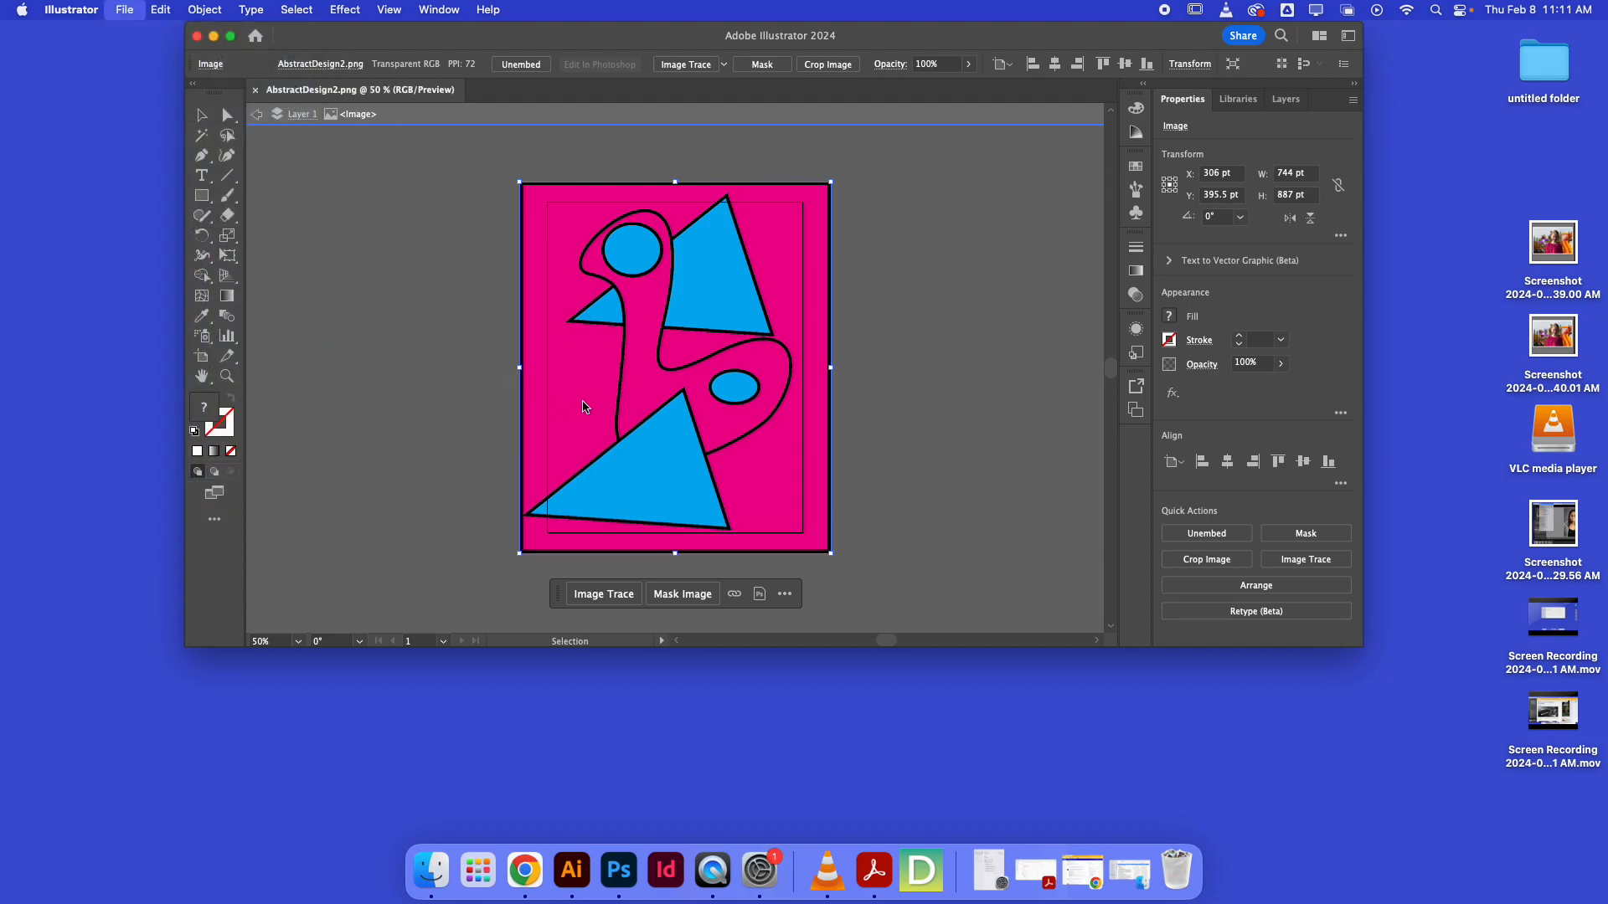
pyautogui.click(123, 10)
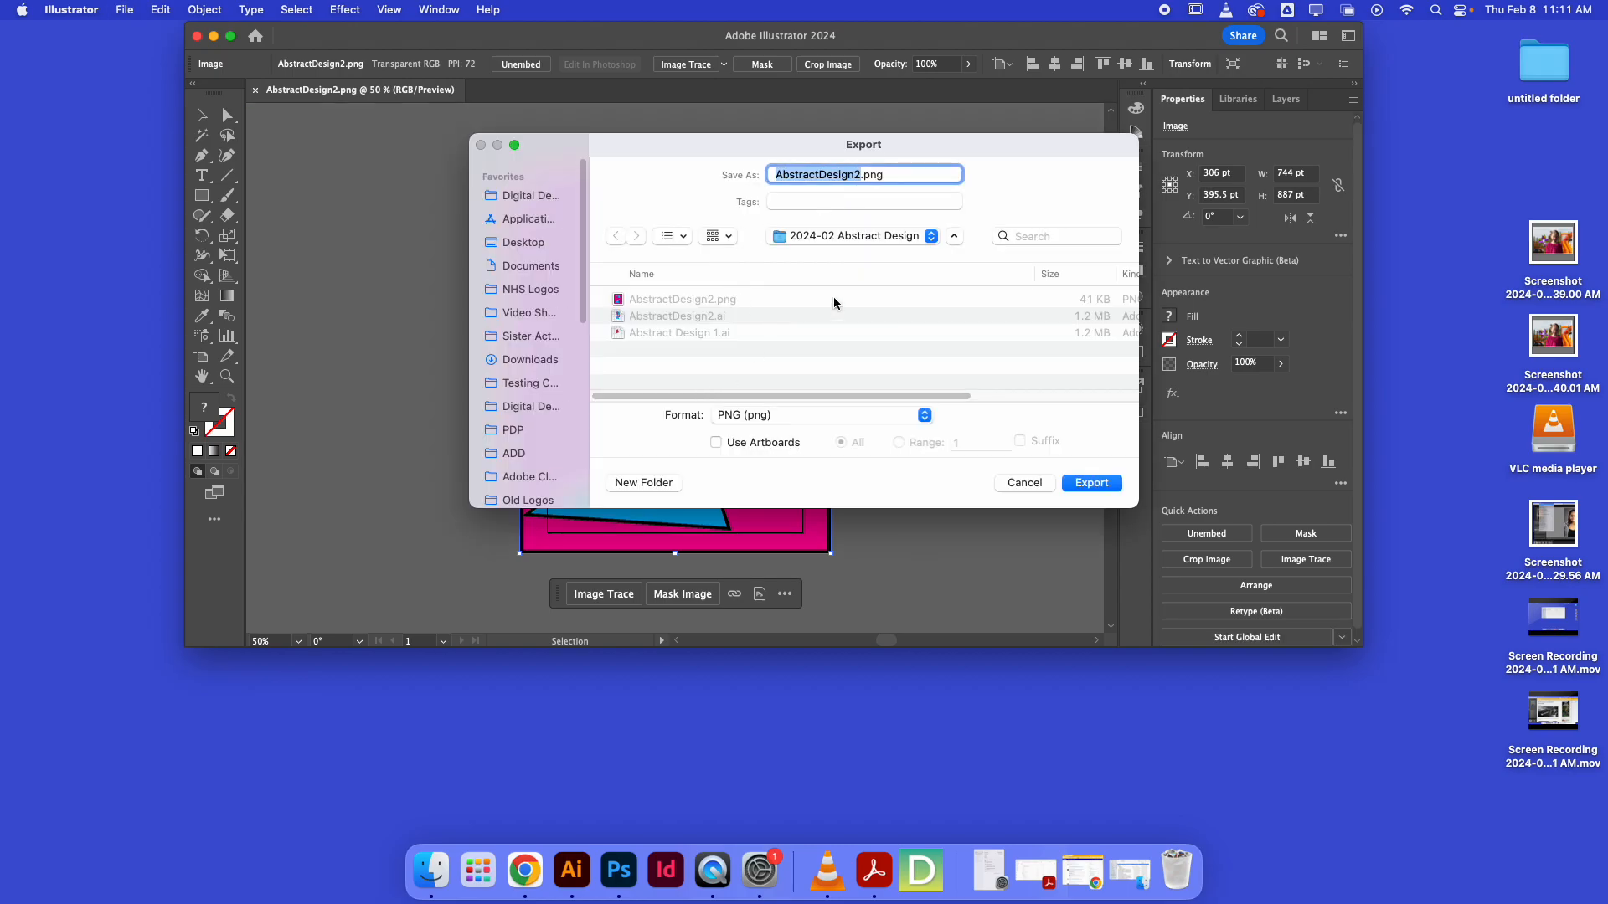
pyautogui.moveTo(524, 201)
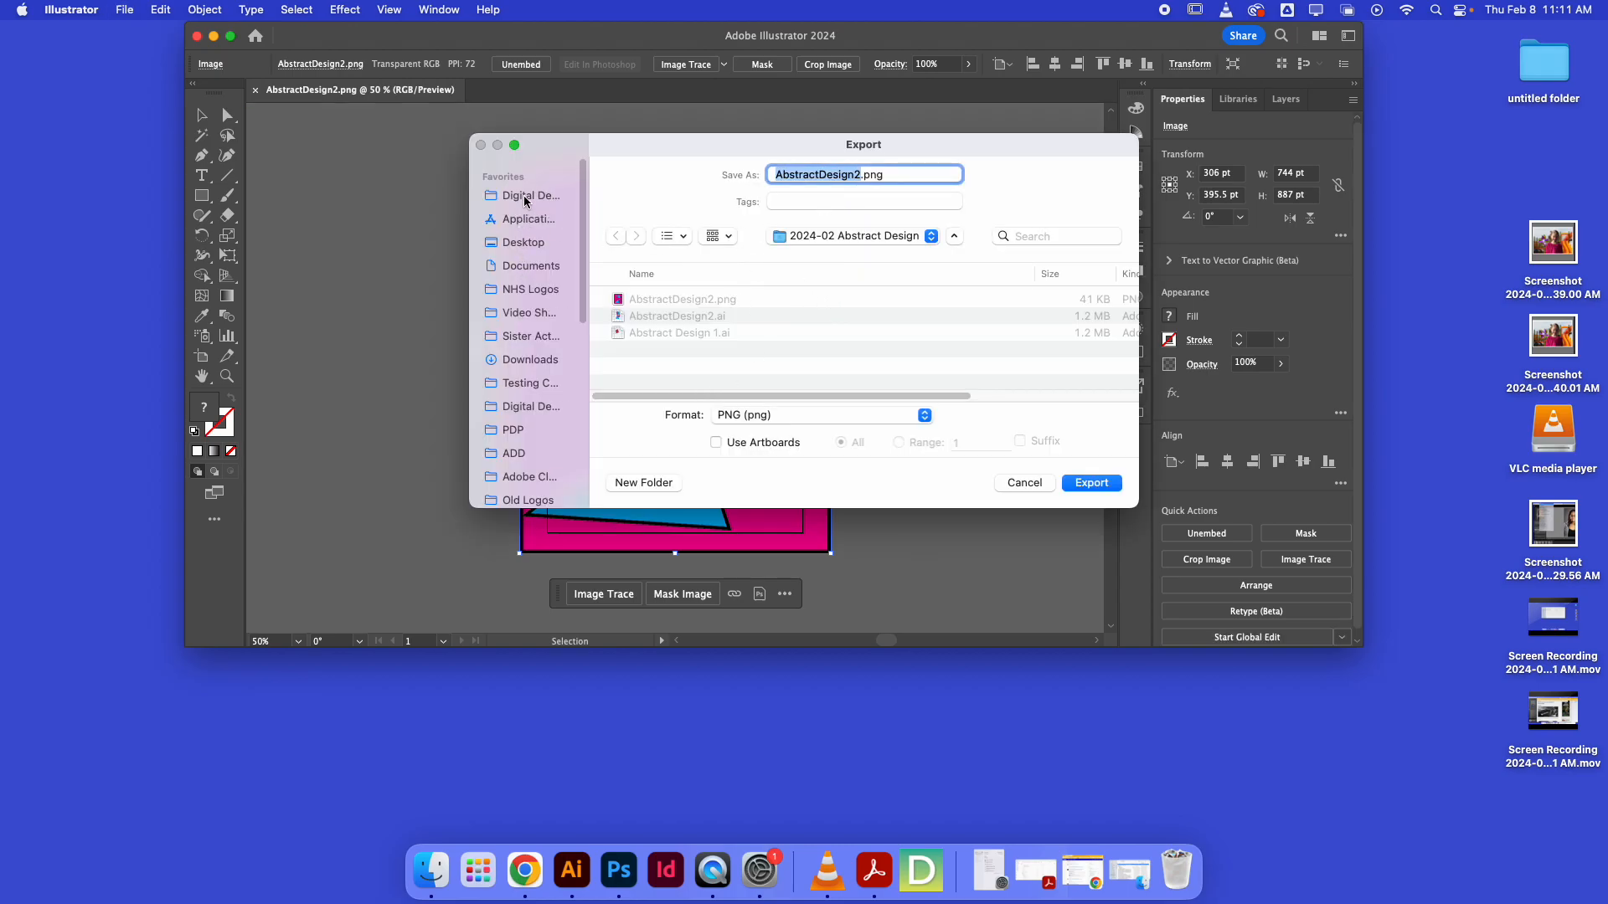
pyautogui.click(530, 196)
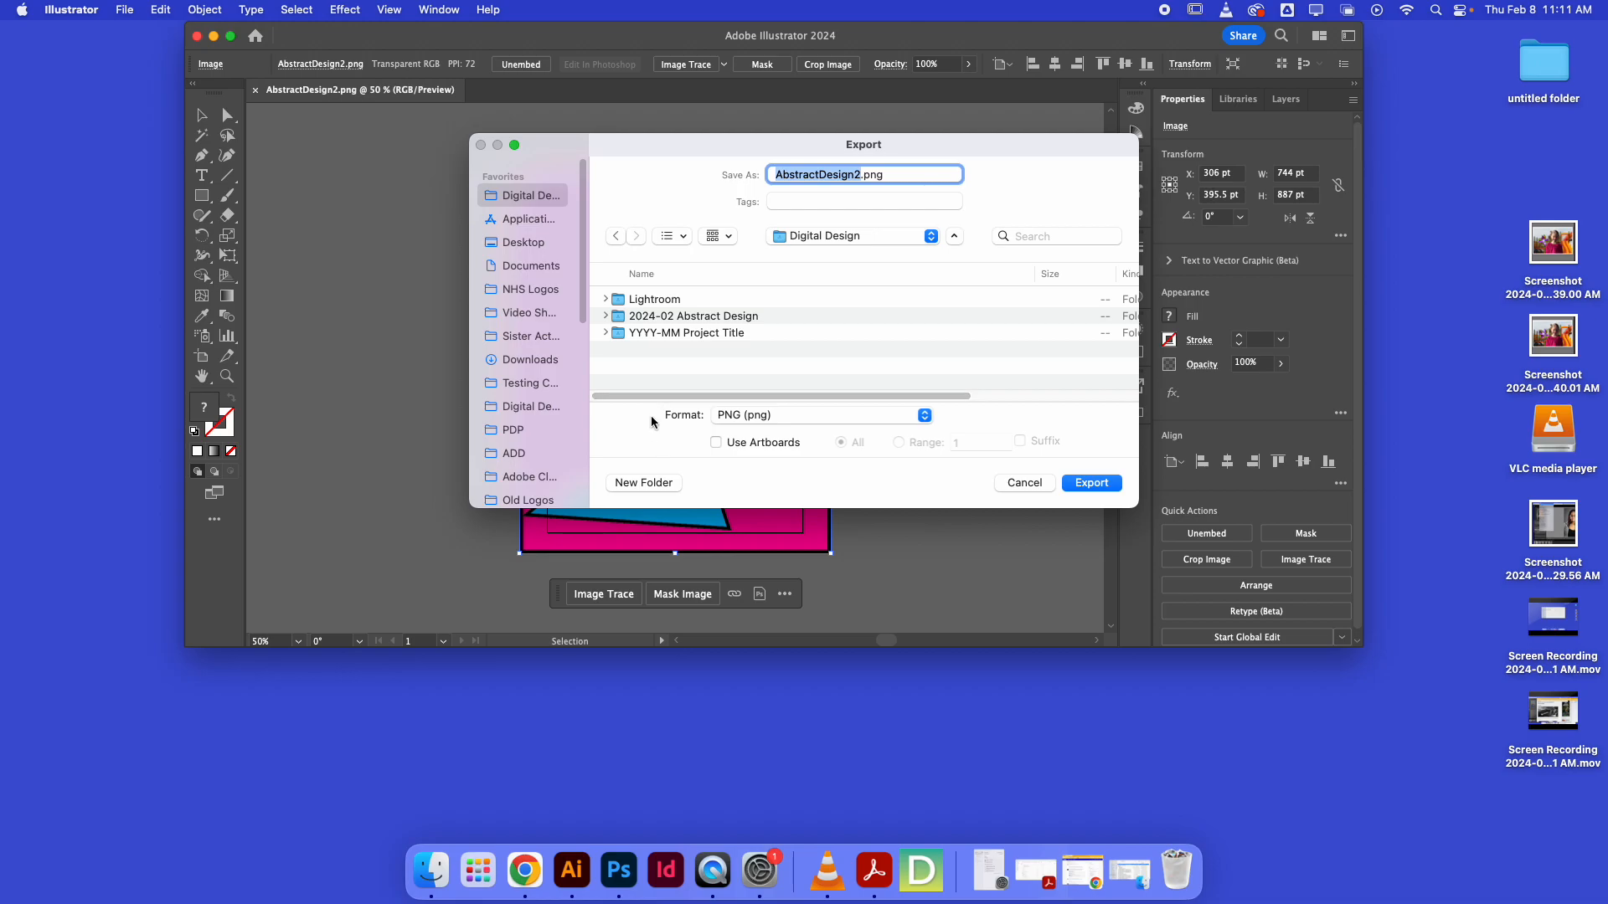
pyautogui.moveTo(644, 318)
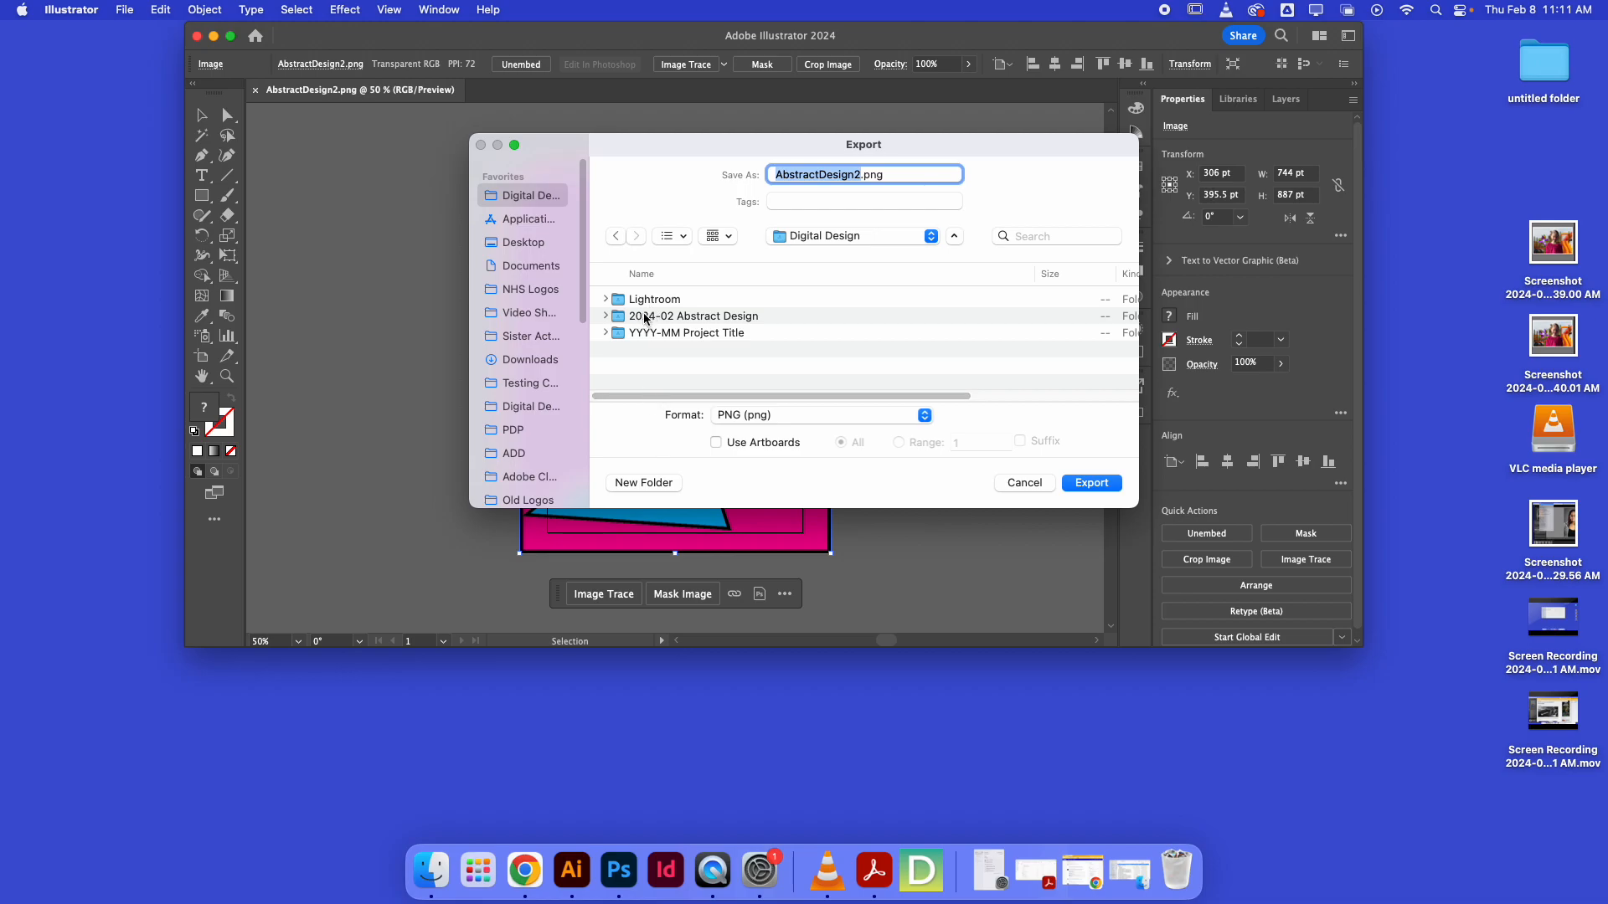
pyautogui.moveTo(722, 343)
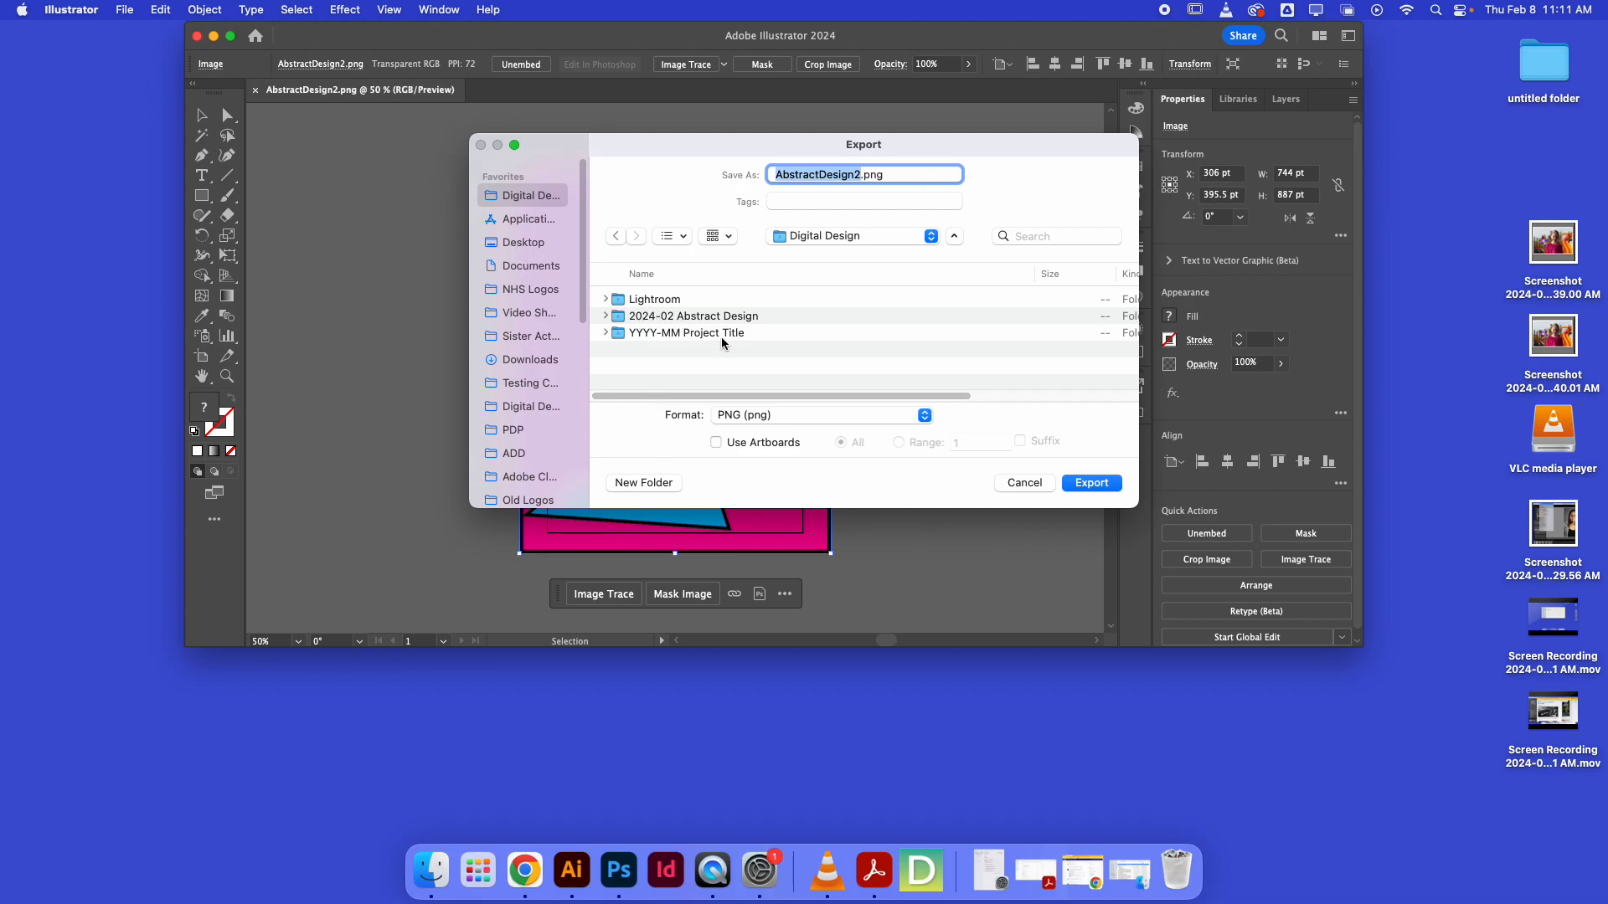
pyautogui.click(693, 315)
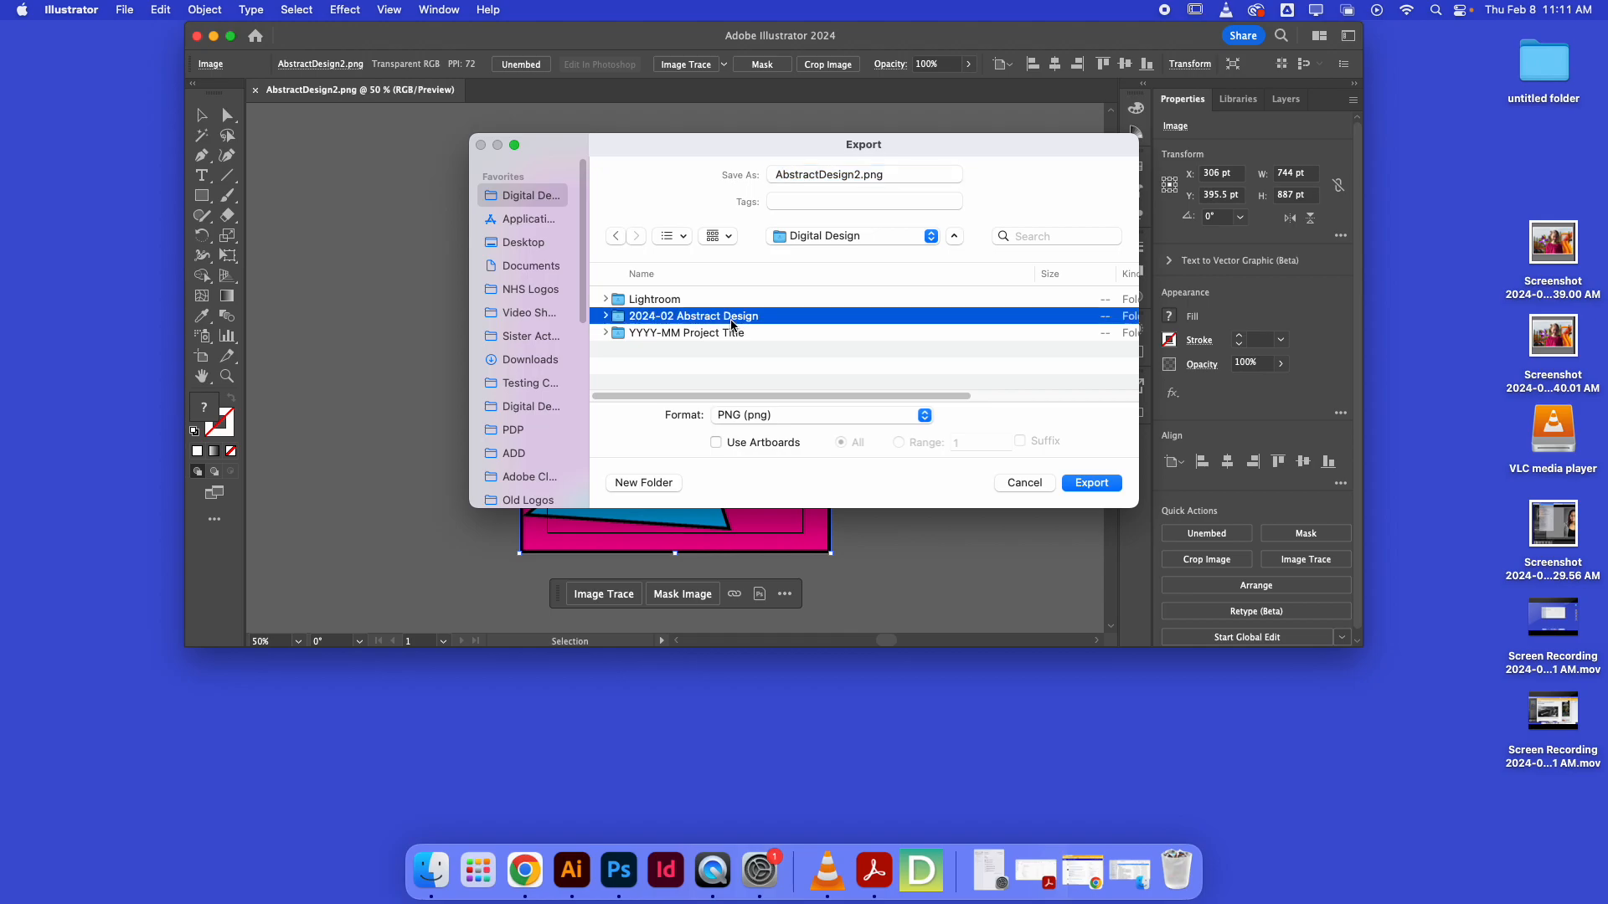
pyautogui.click(644, 482)
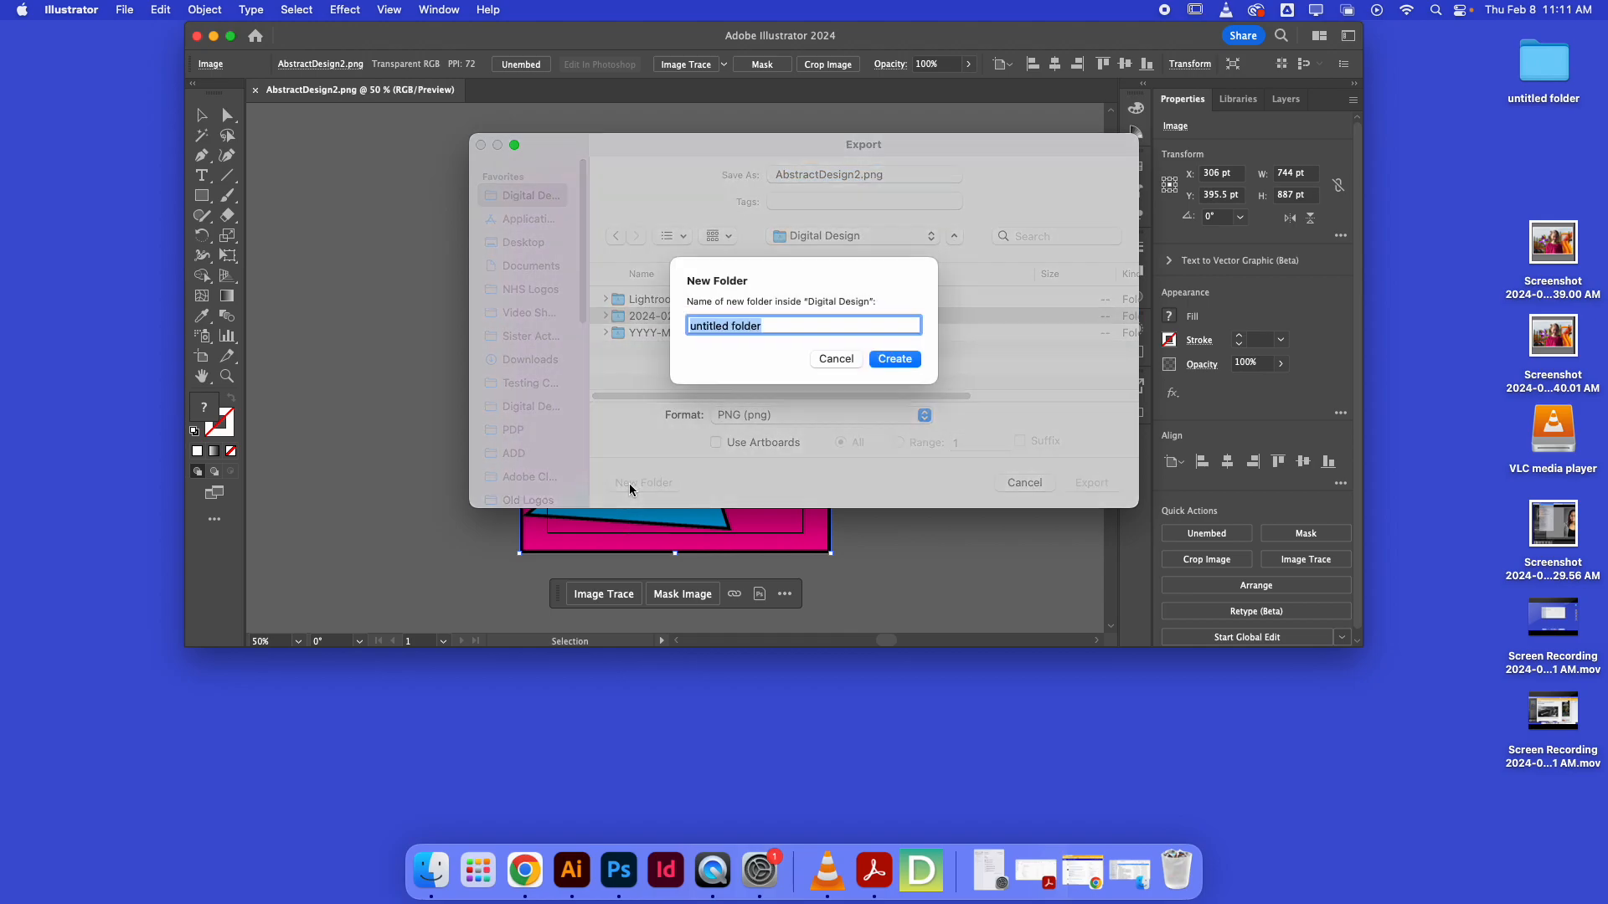
# Step: Create the folder '2024-02 Abstract Design 2' inside Digital Design
pyautogui.write('2024-02 Abstract Design')
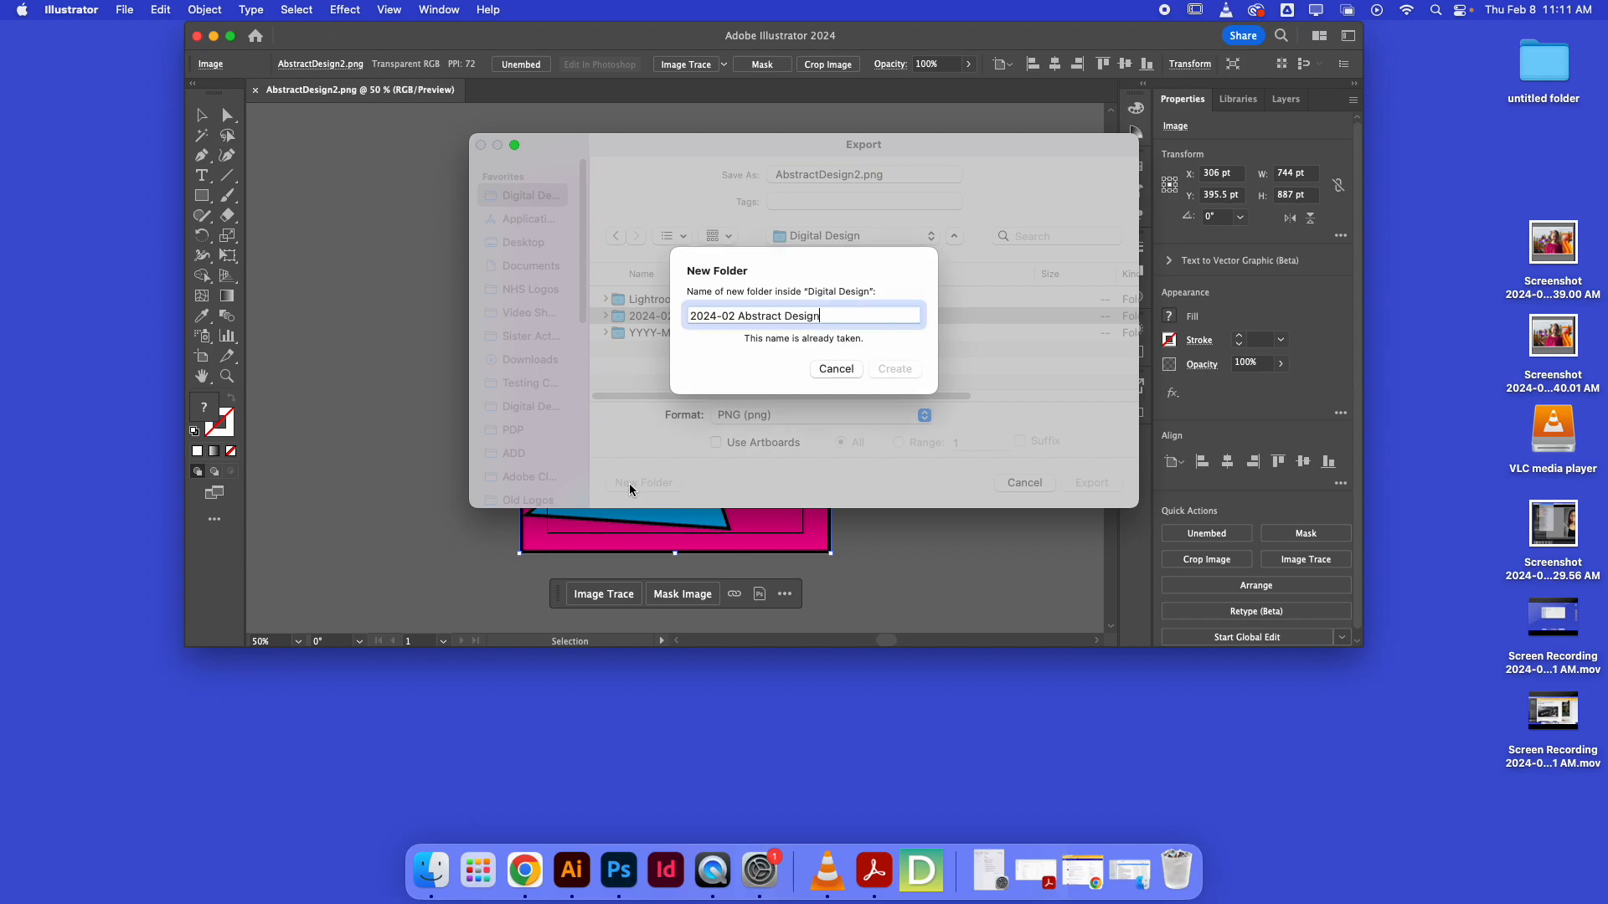
pyautogui.write('2')
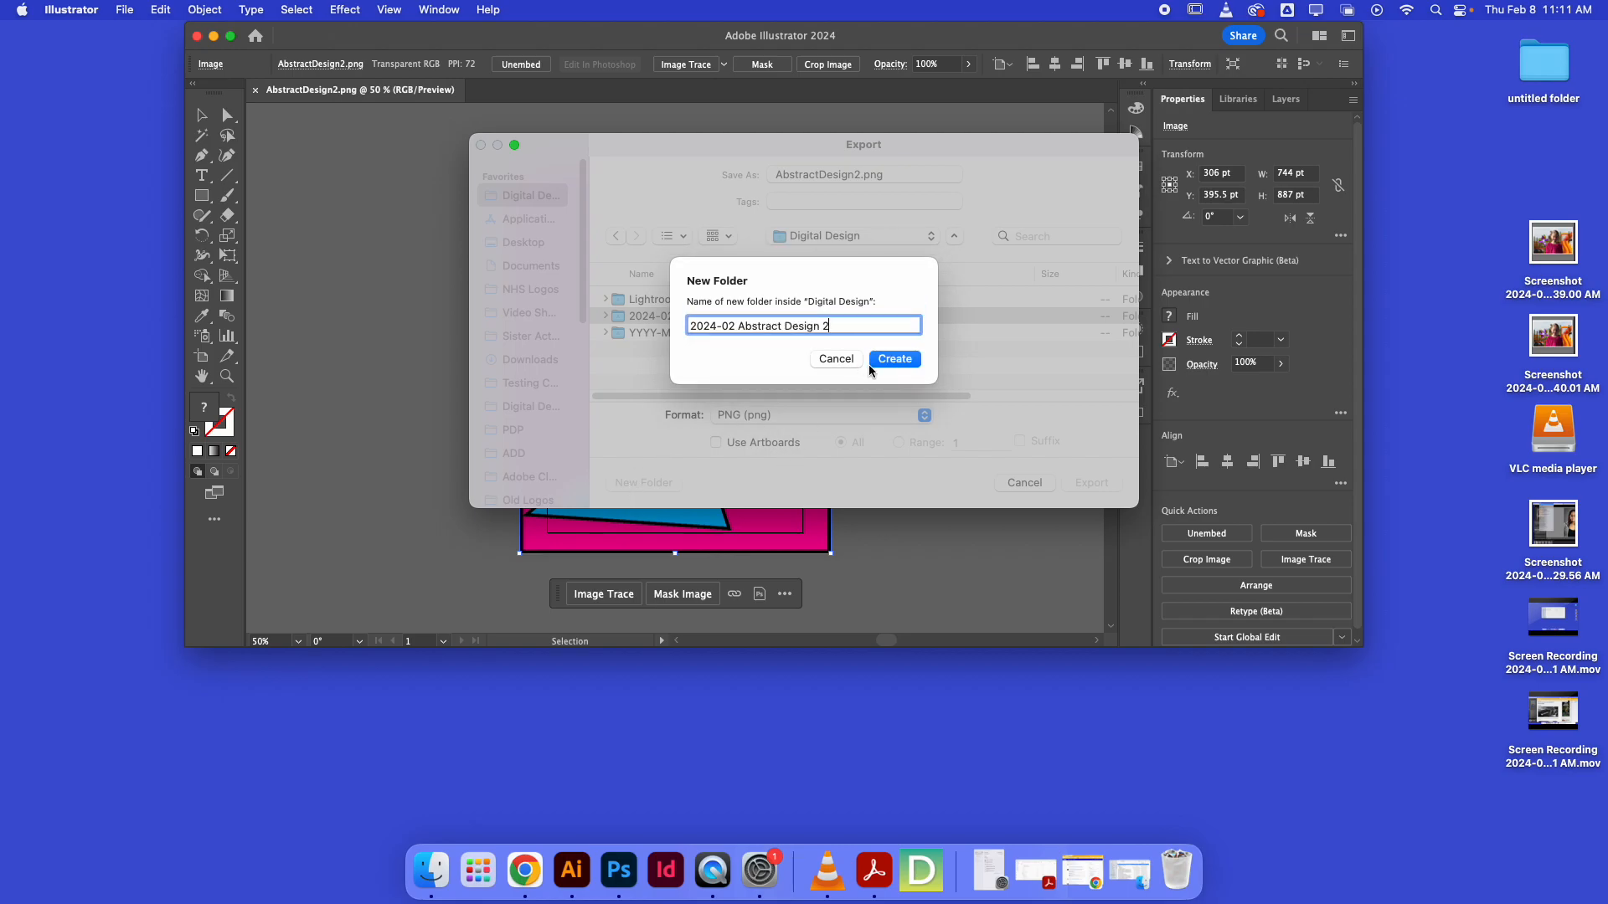
pyautogui.click(893, 359)
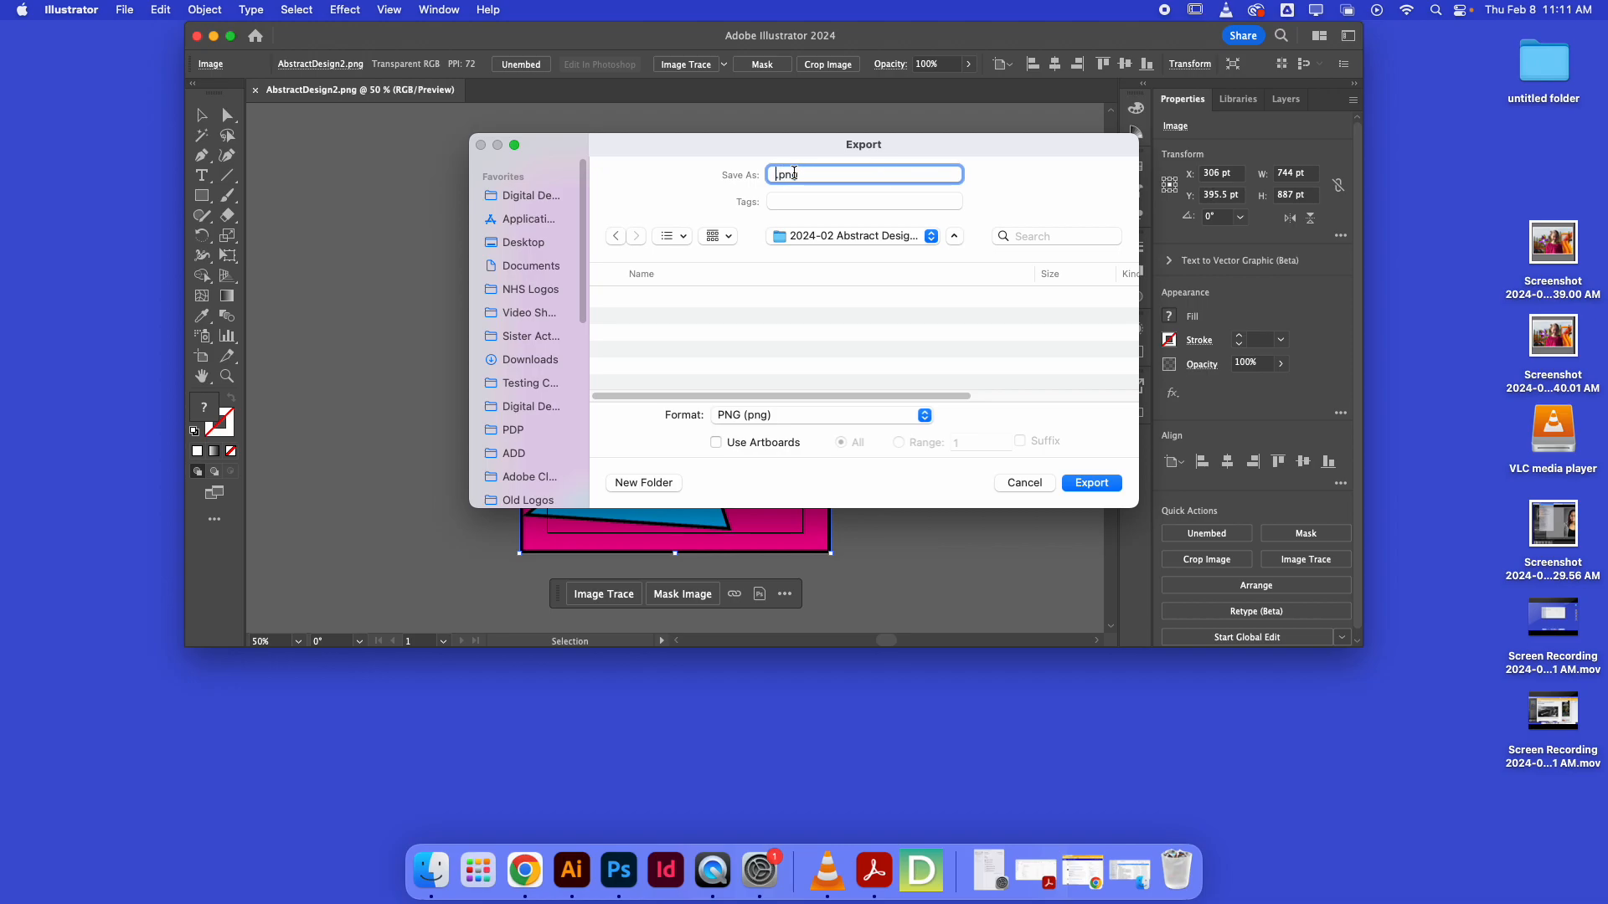
# Step: Name the export AbstractPinkandBlue.png, enable Use Artboards, and export
pyautogui.write('Abstract')
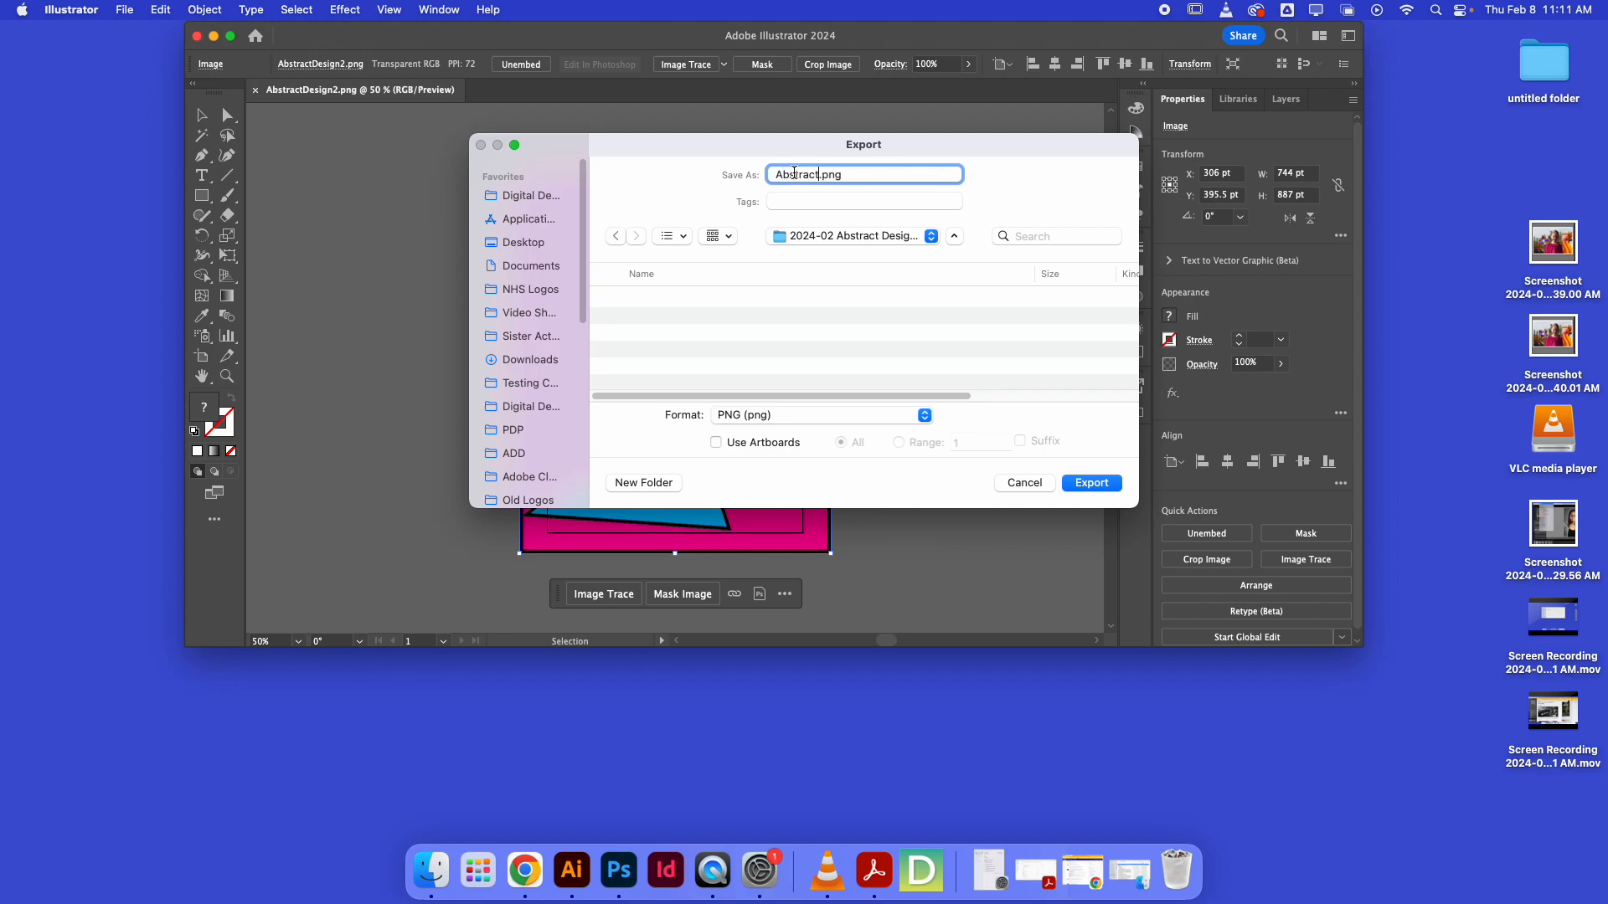
pyautogui.write('P')
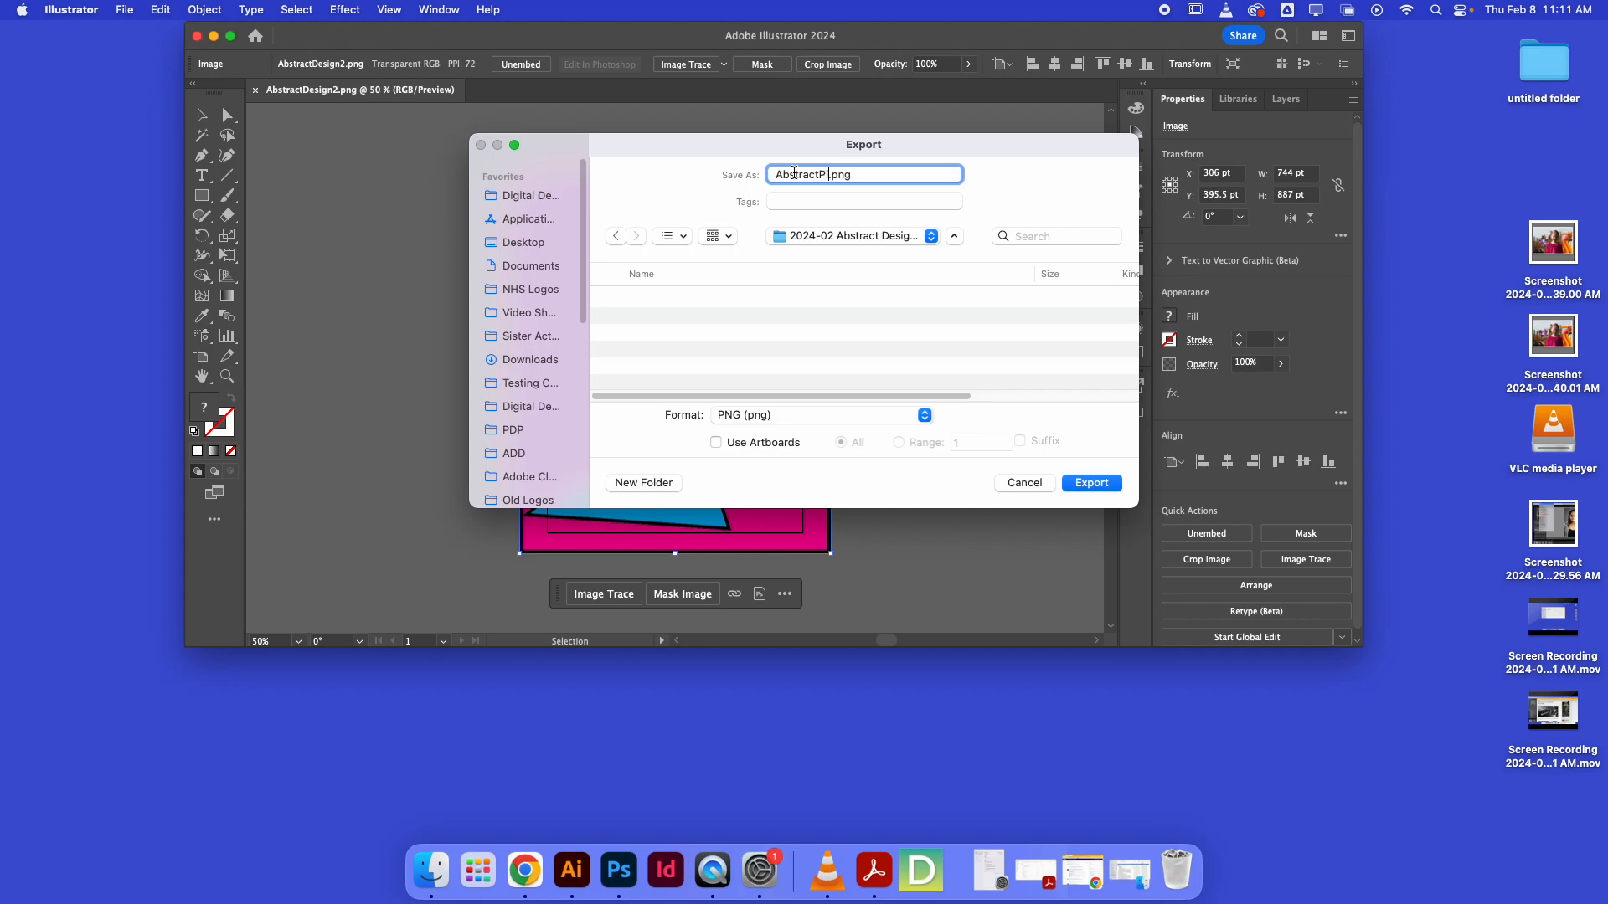
pyautogui.write('PinkandBlue')
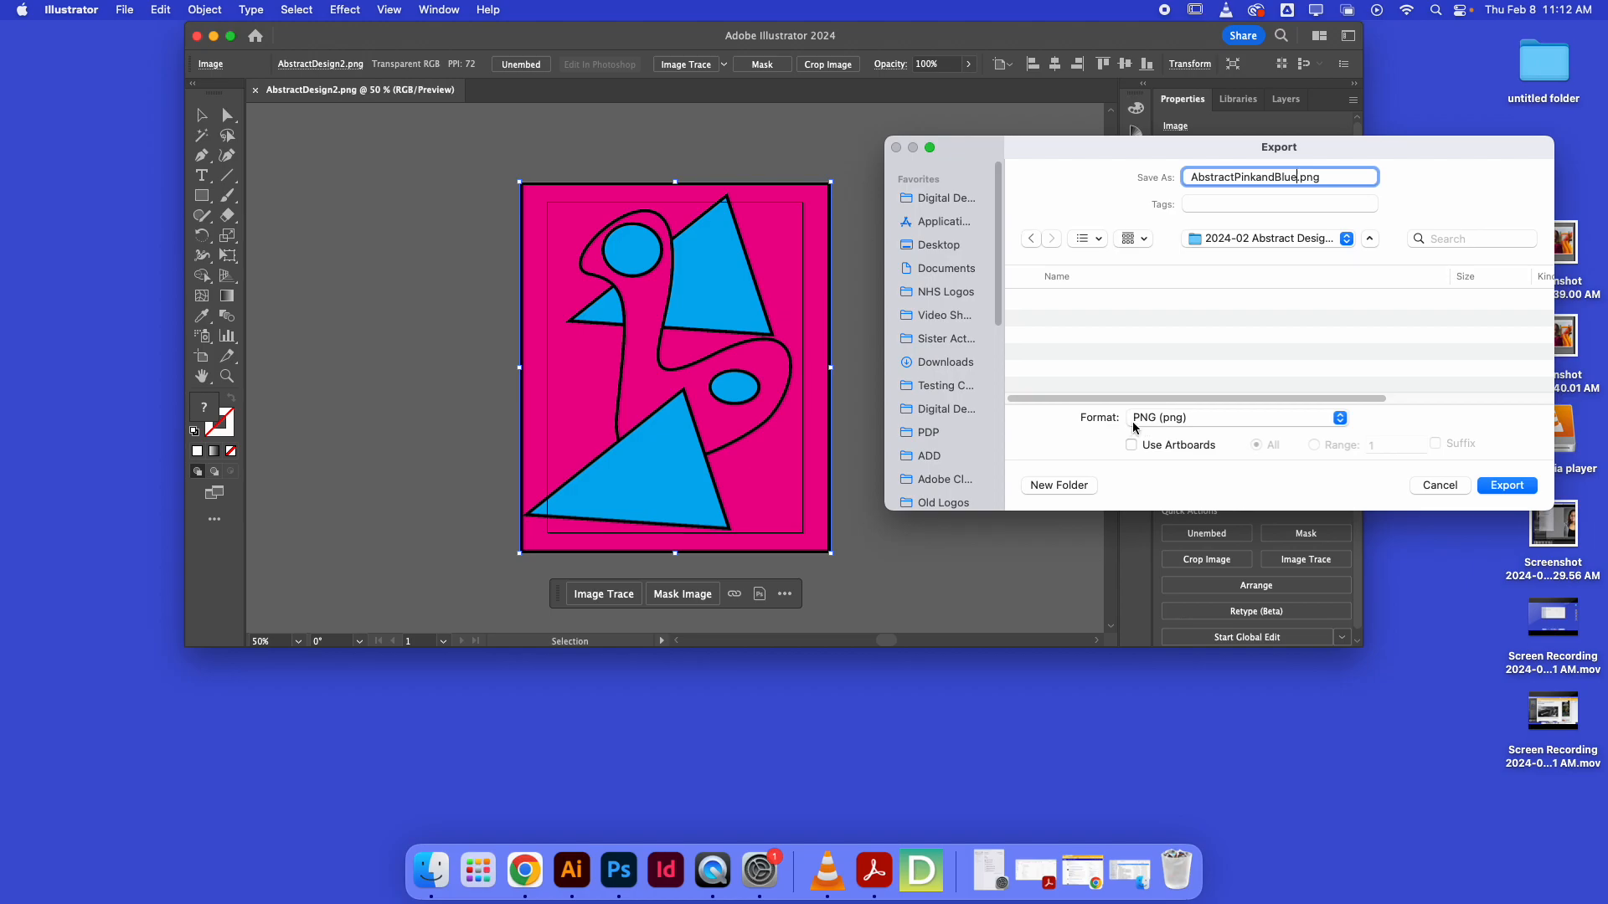
pyautogui.moveTo(561, 195)
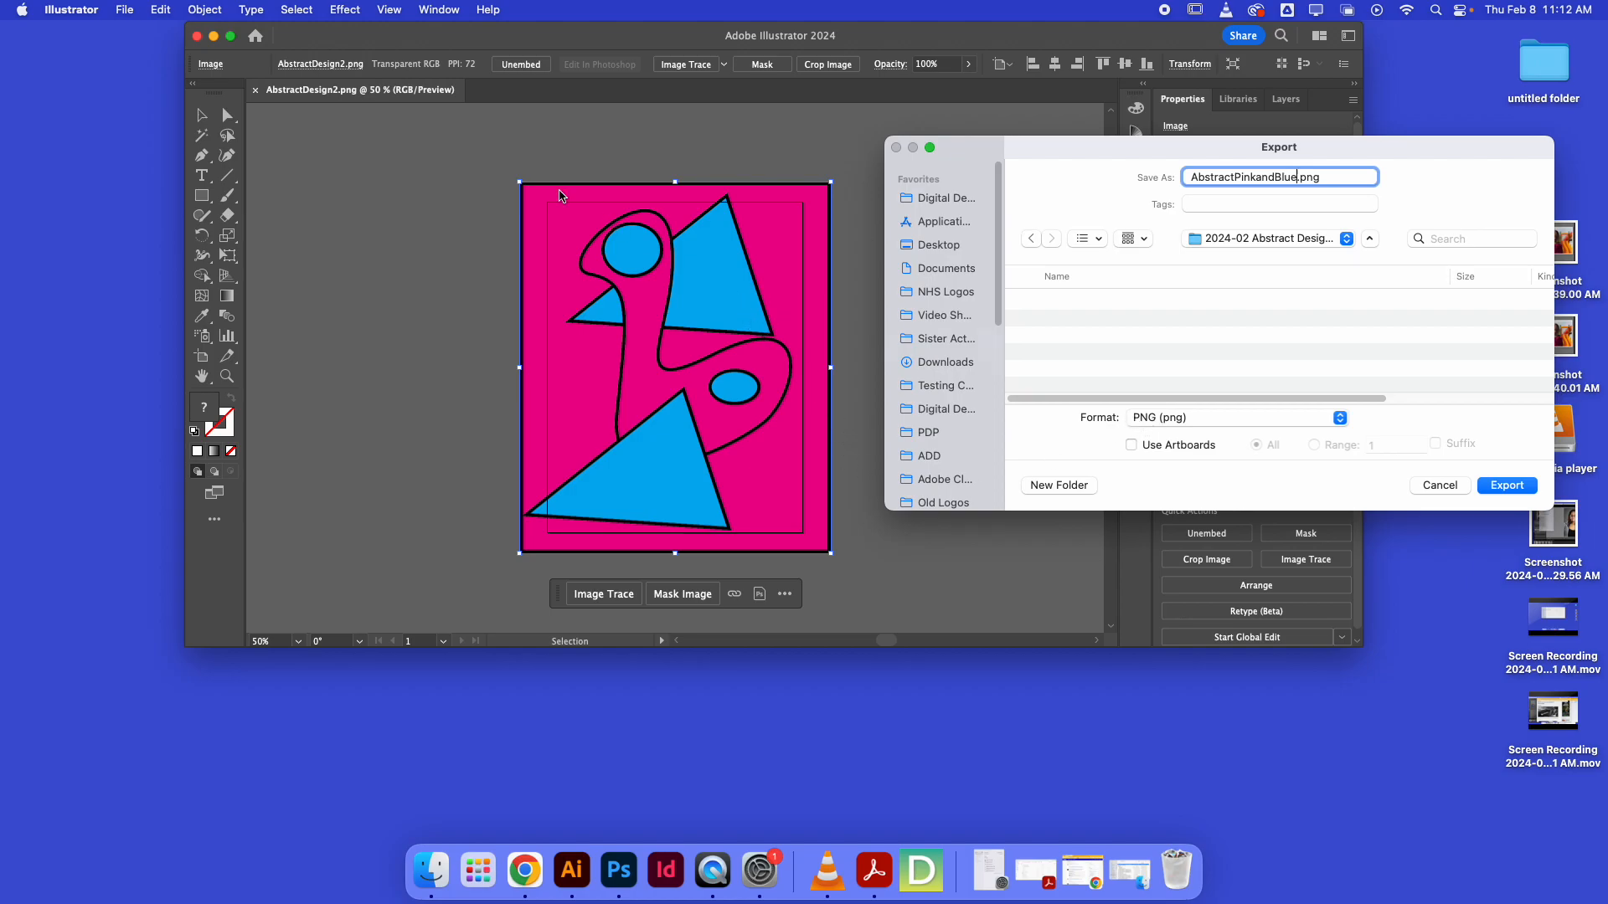
pyautogui.moveTo(598, 232)
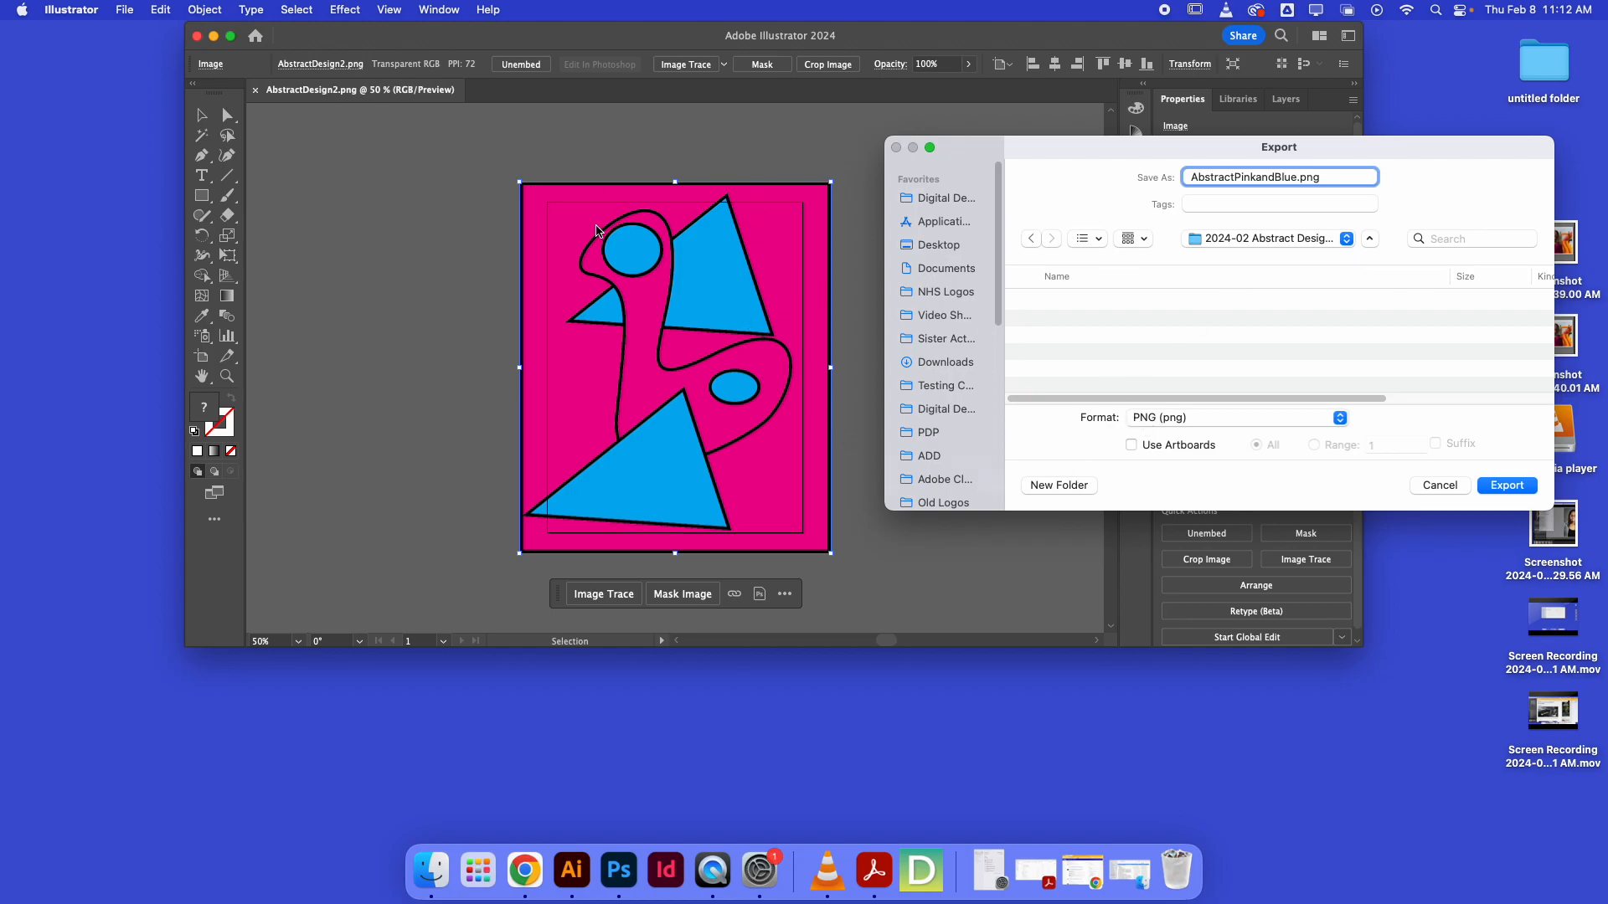
pyautogui.moveTo(962, 438)
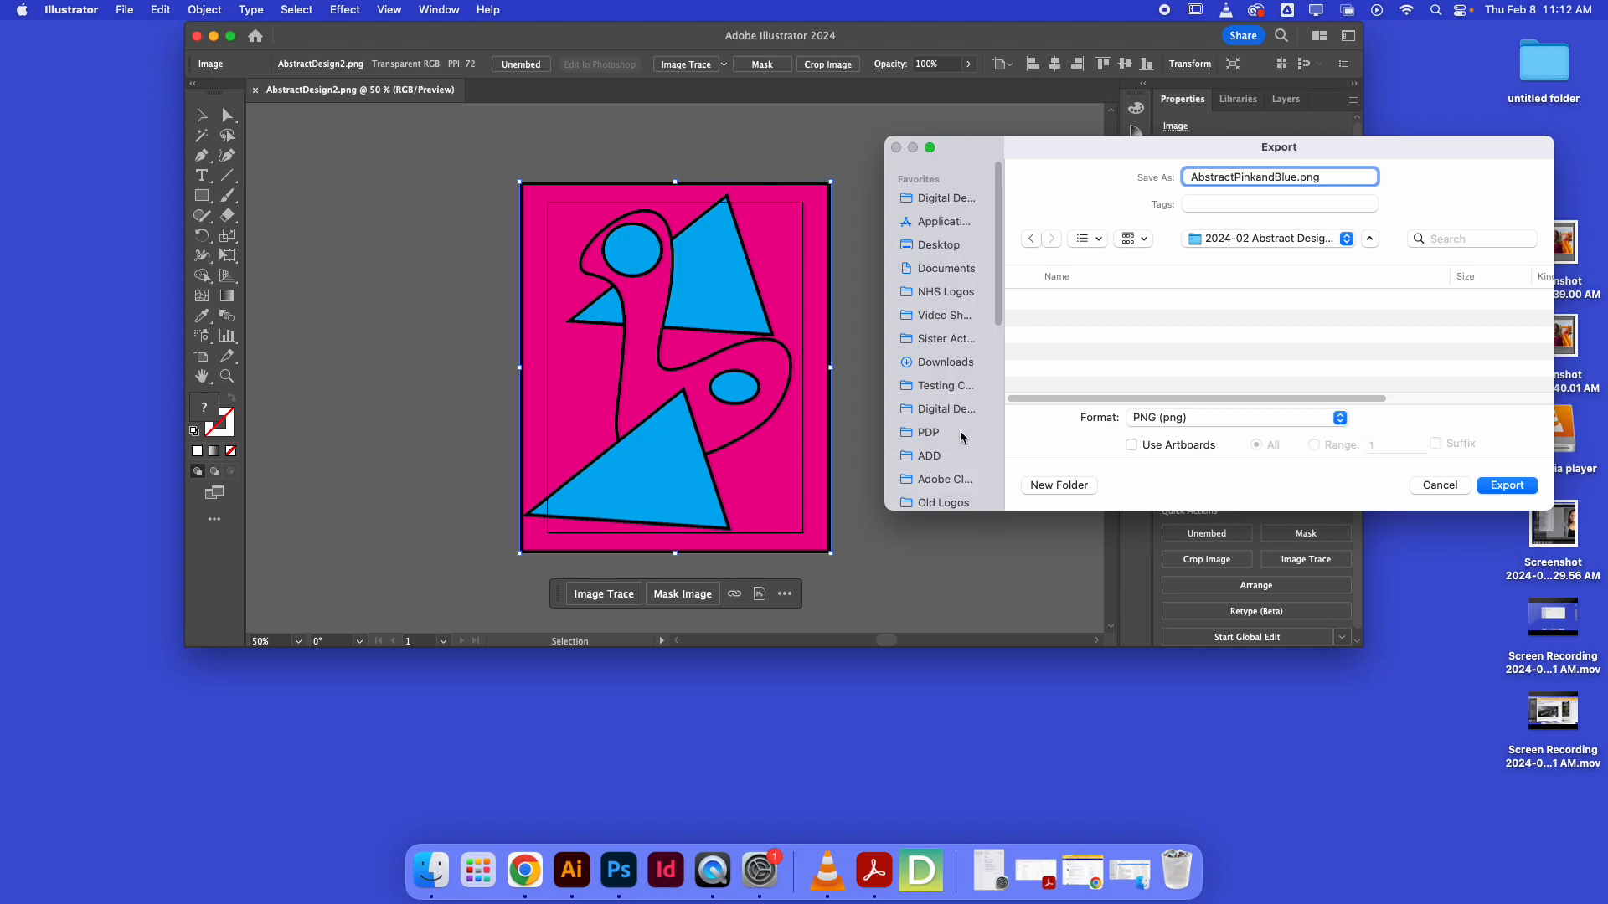
pyautogui.click(1132, 444)
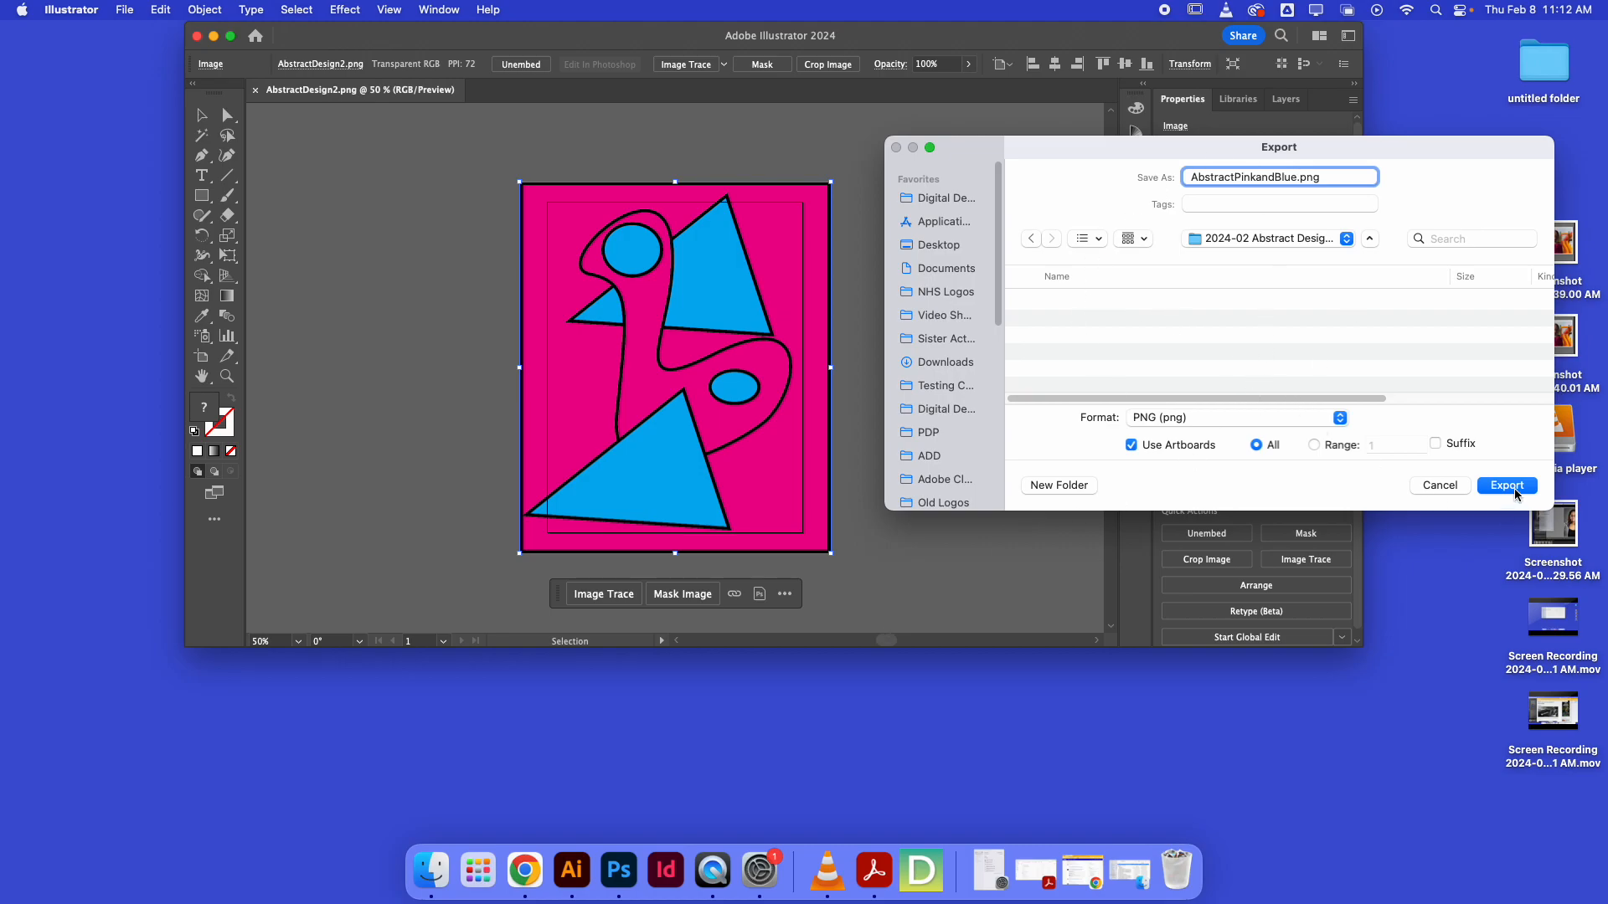
pyautogui.click(1507, 485)
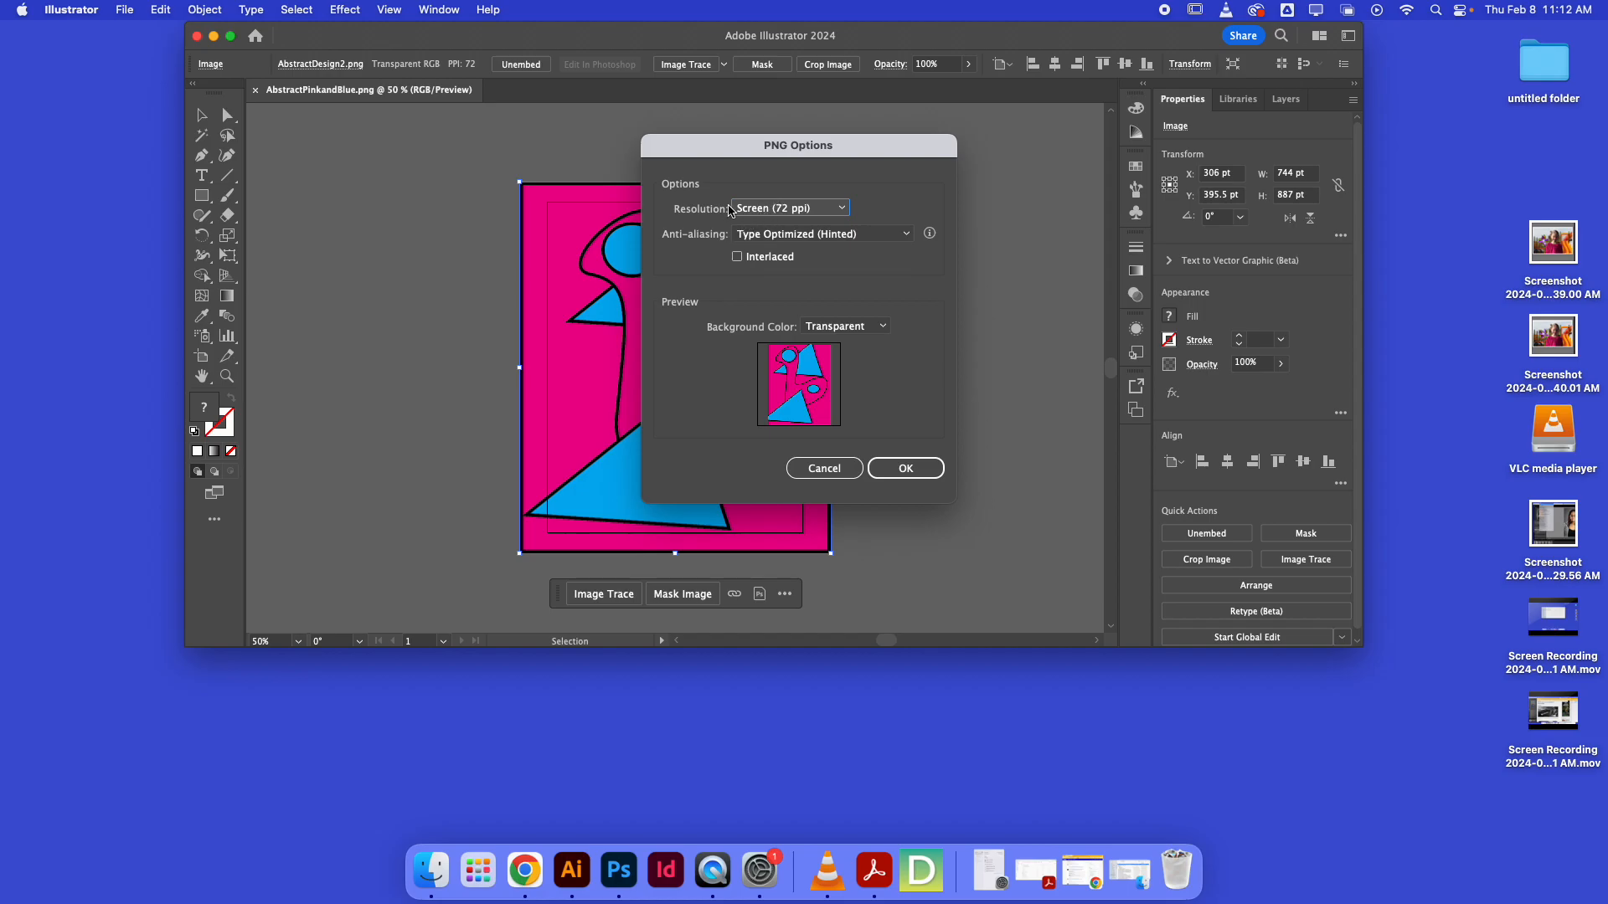
pyautogui.moveTo(904, 467)
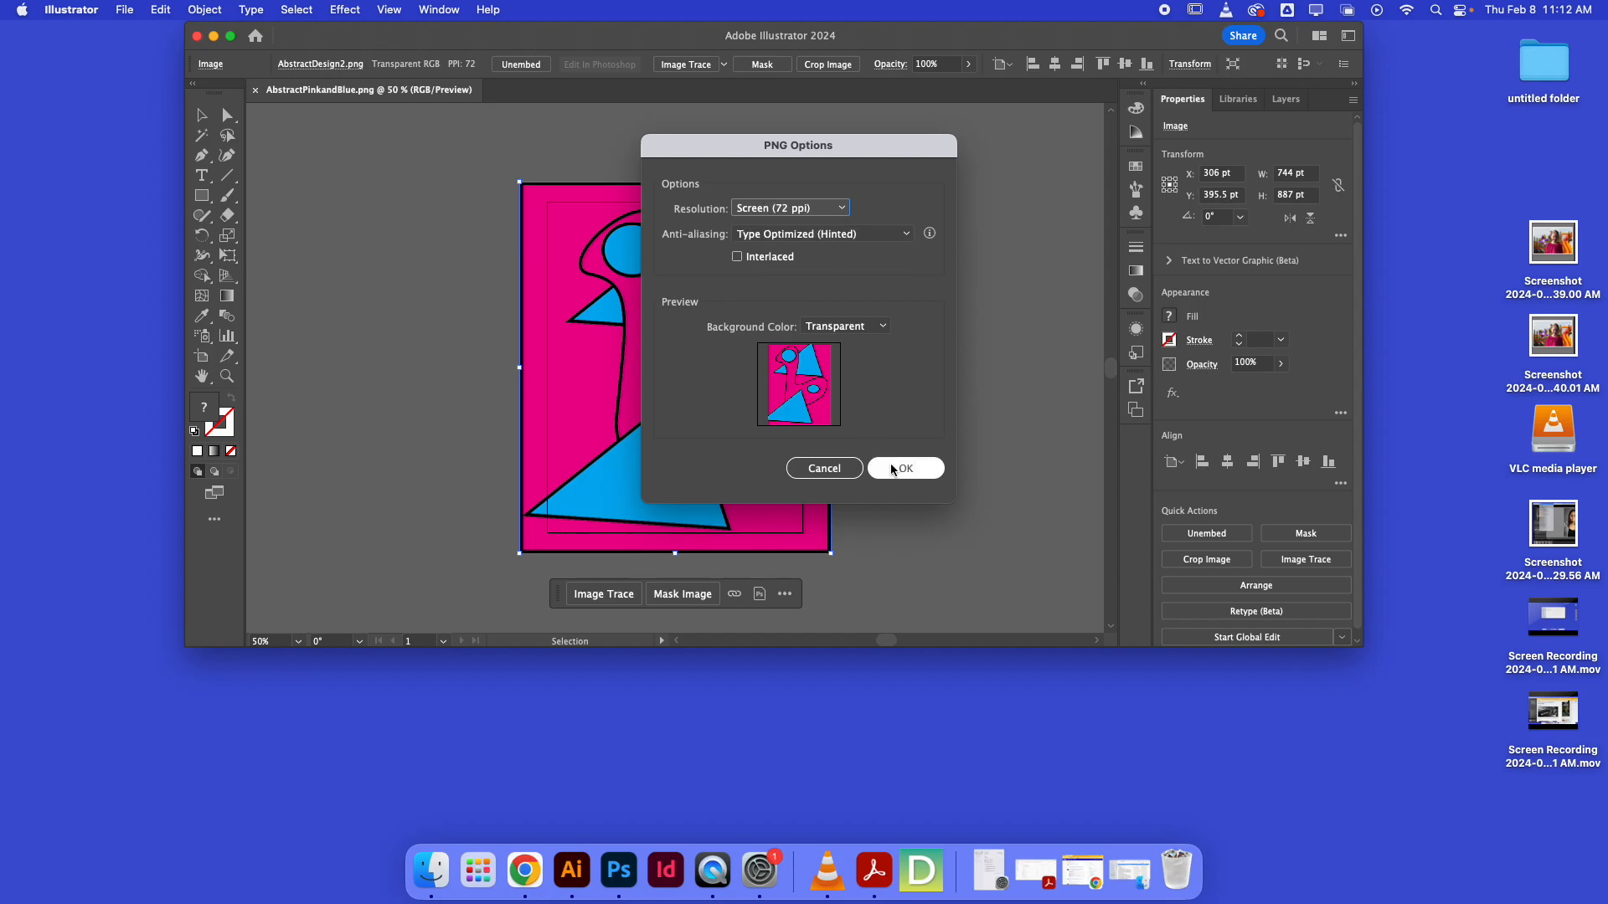
# Step: Confirm PNG options at Screen (72 ppi) with a transparent background
pyautogui.click(904, 467)
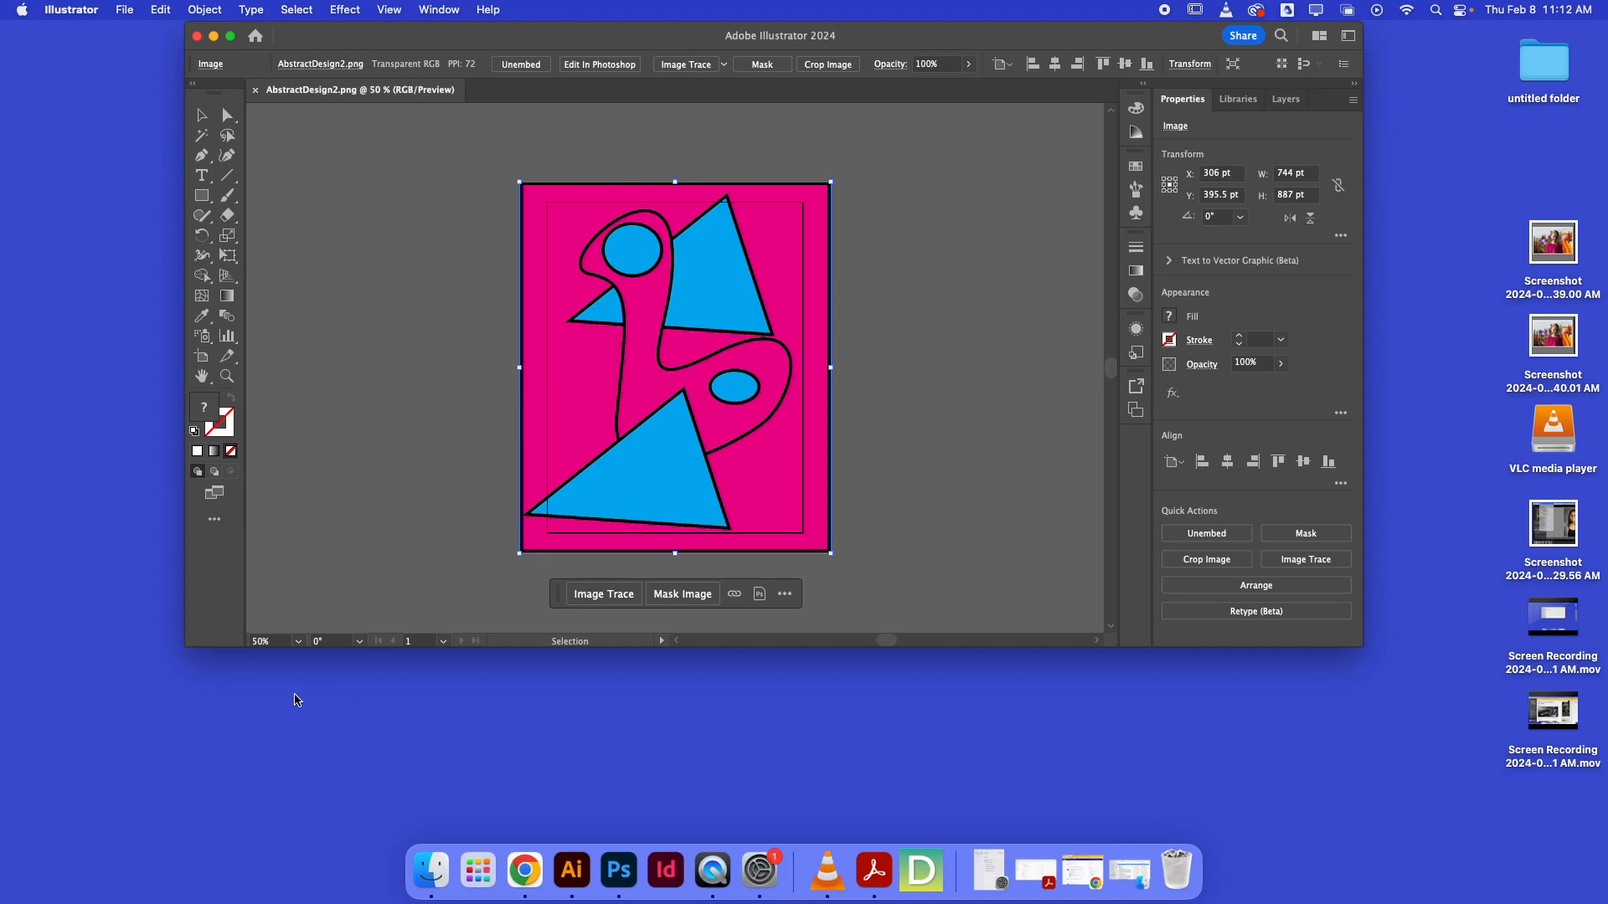
pyautogui.moveTo(429, 871)
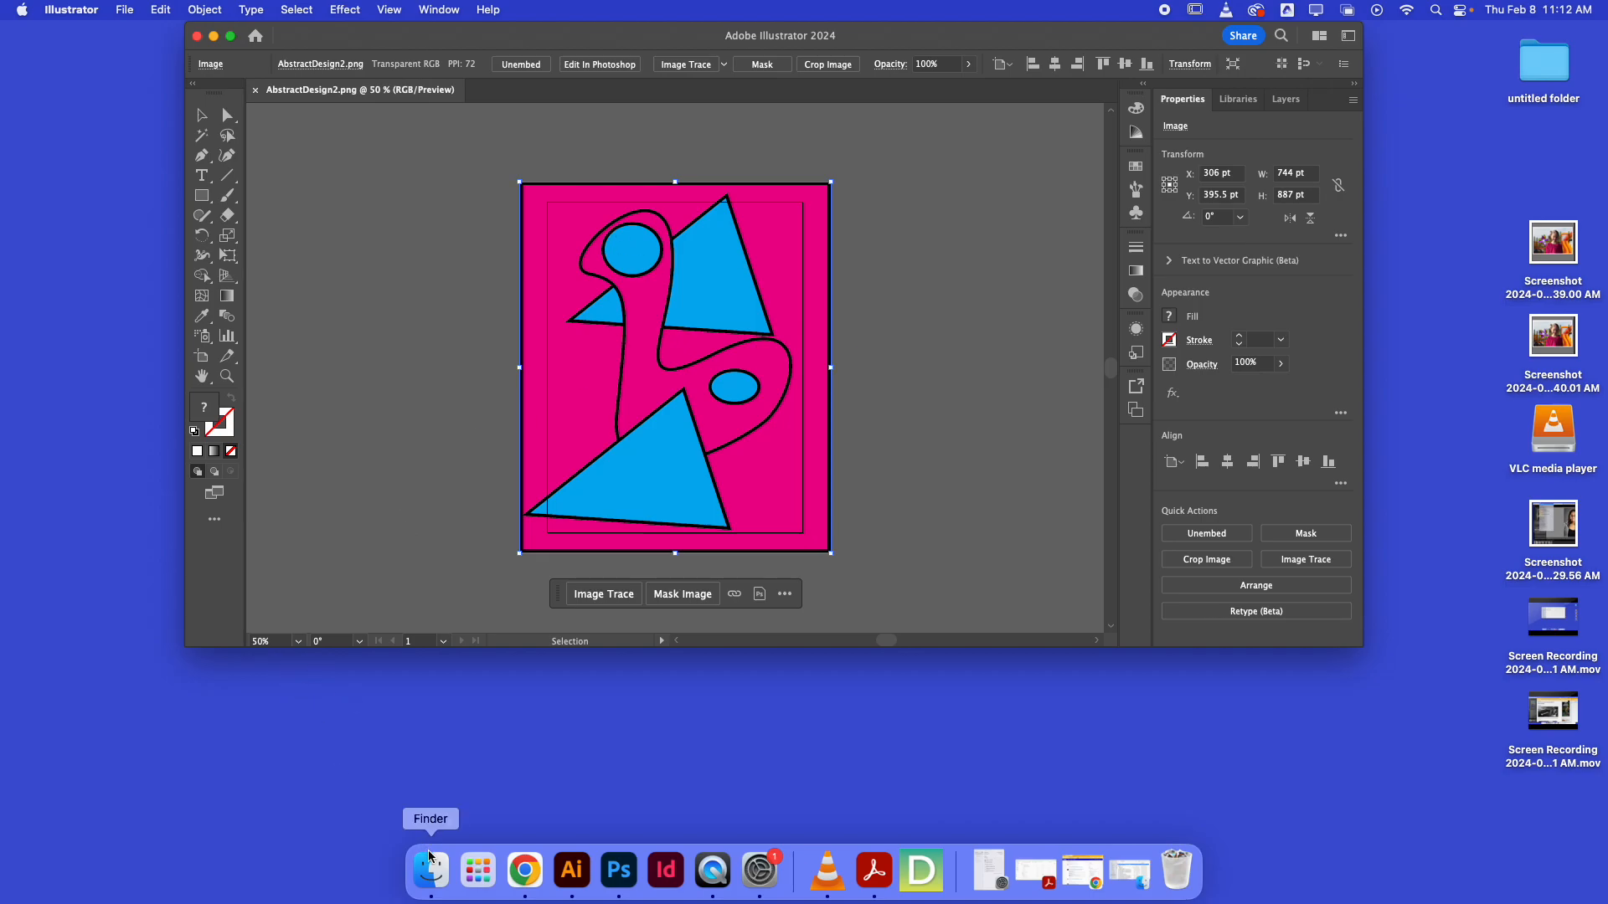
# Step: In Finder, open Digital Design > 2024-02 Abstract Design 2 to find AbstractPinkandBlue.png
pyautogui.click(428, 871)
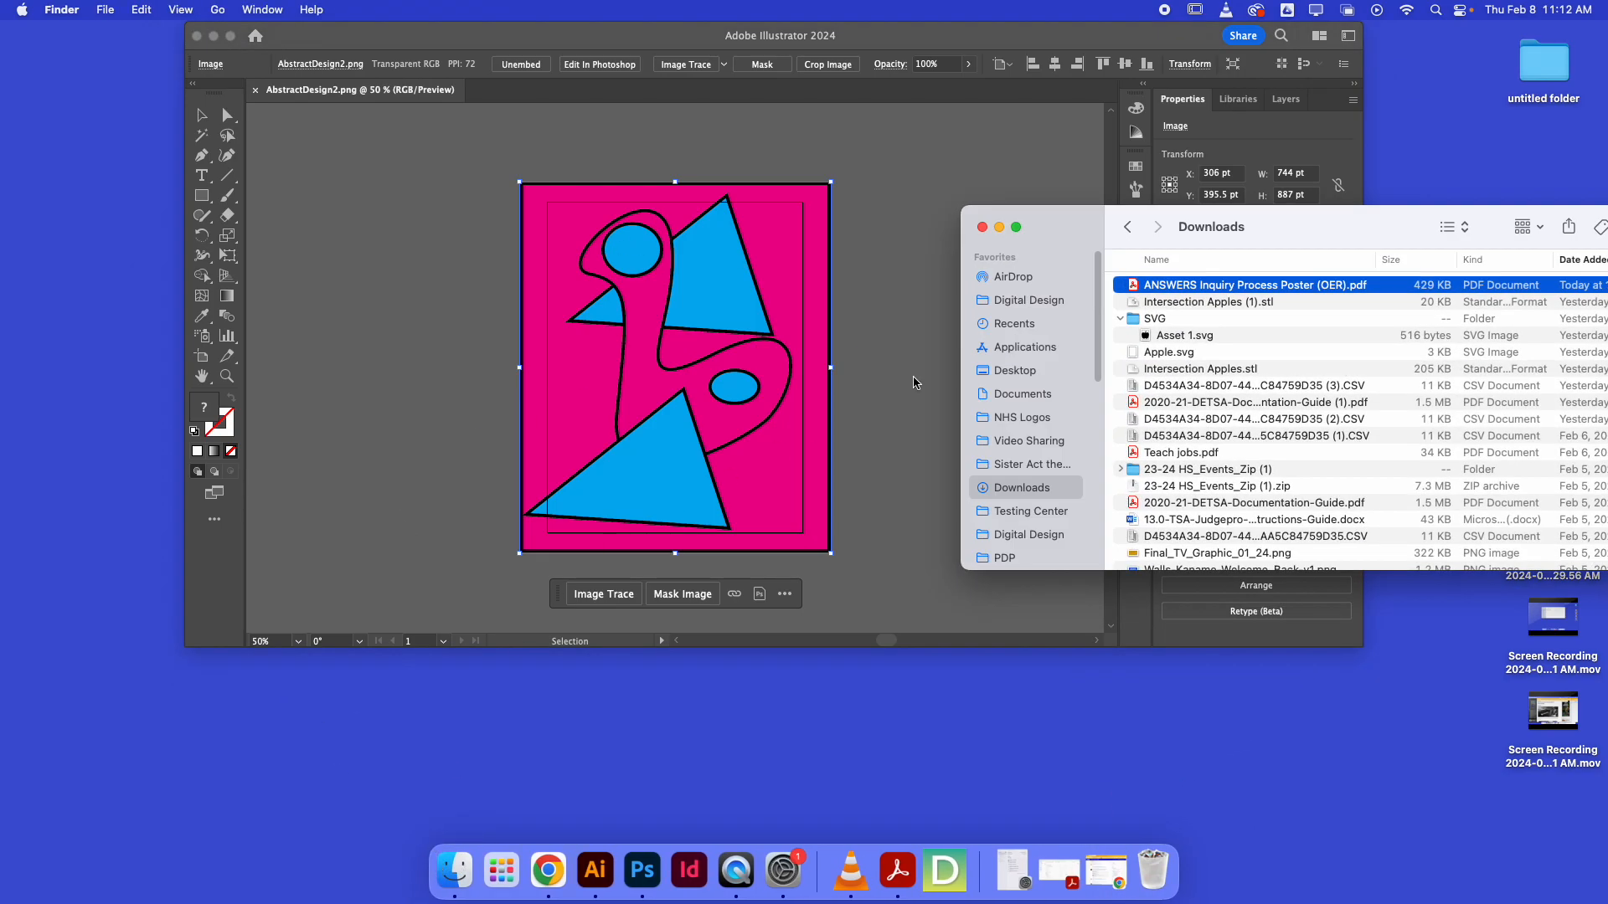
pyautogui.click(1028, 300)
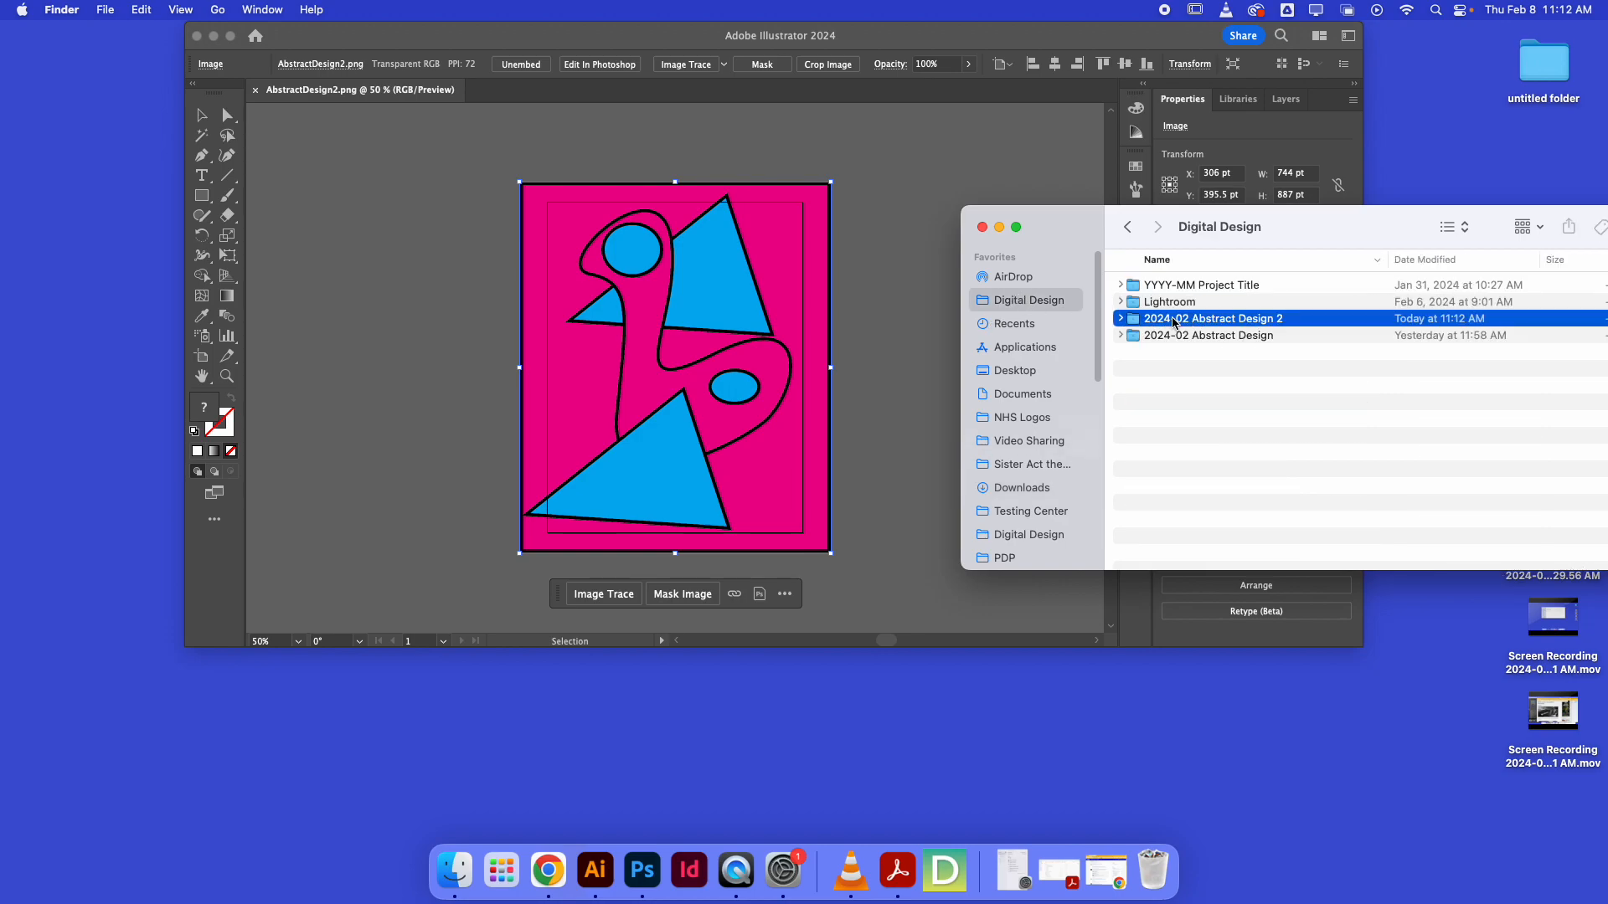
pyautogui.doubleClick(1216, 318)
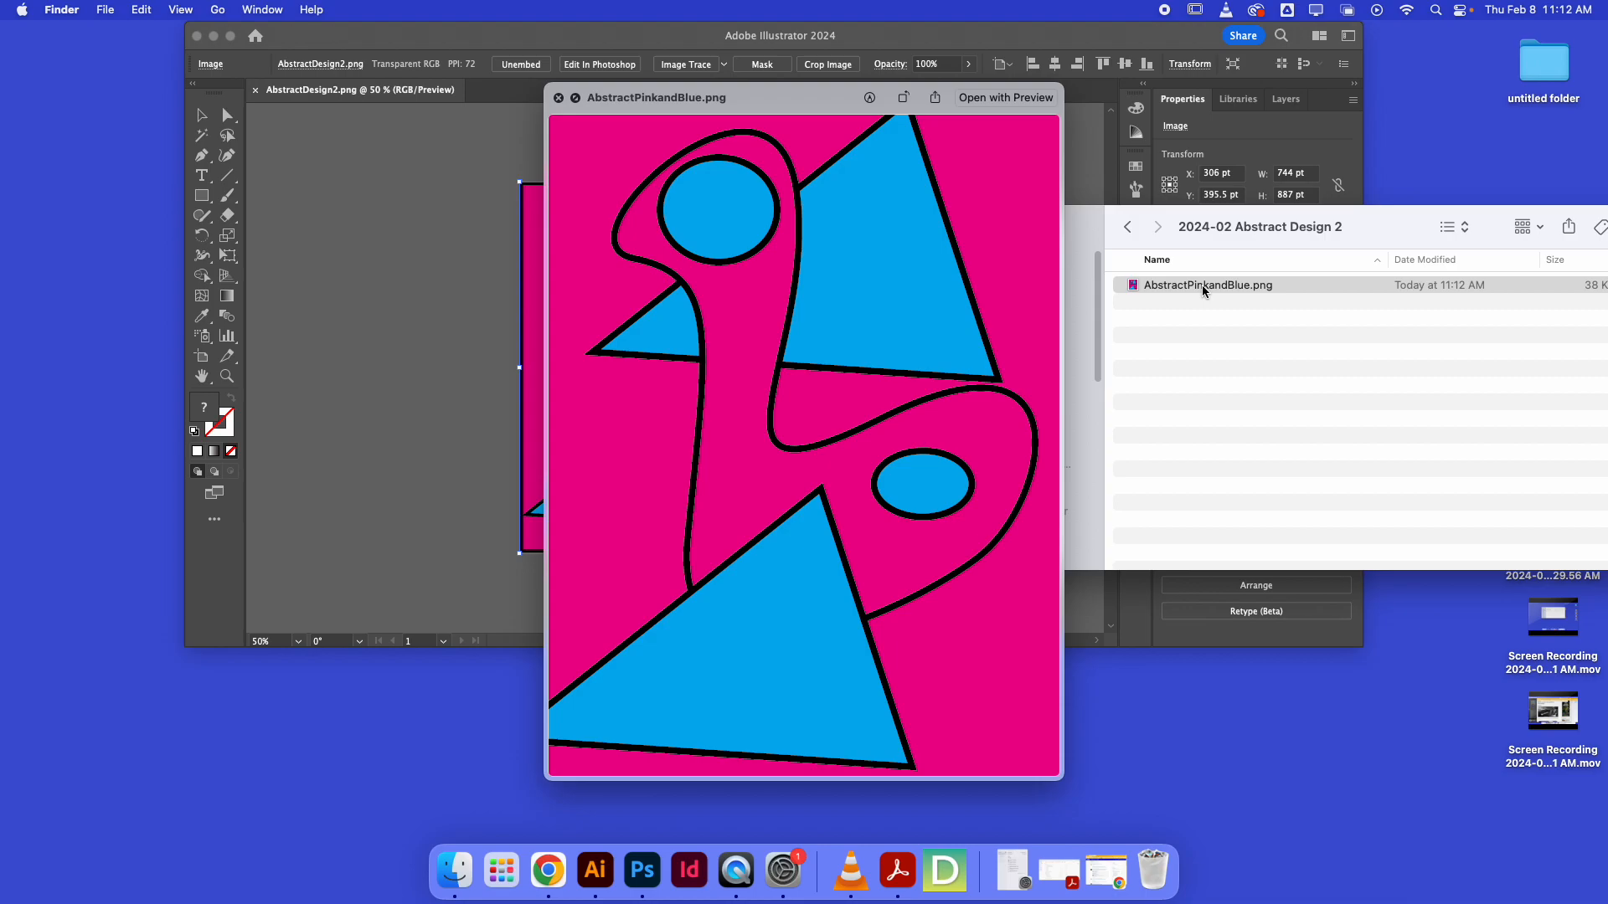
pyautogui.moveTo(1179, 9)
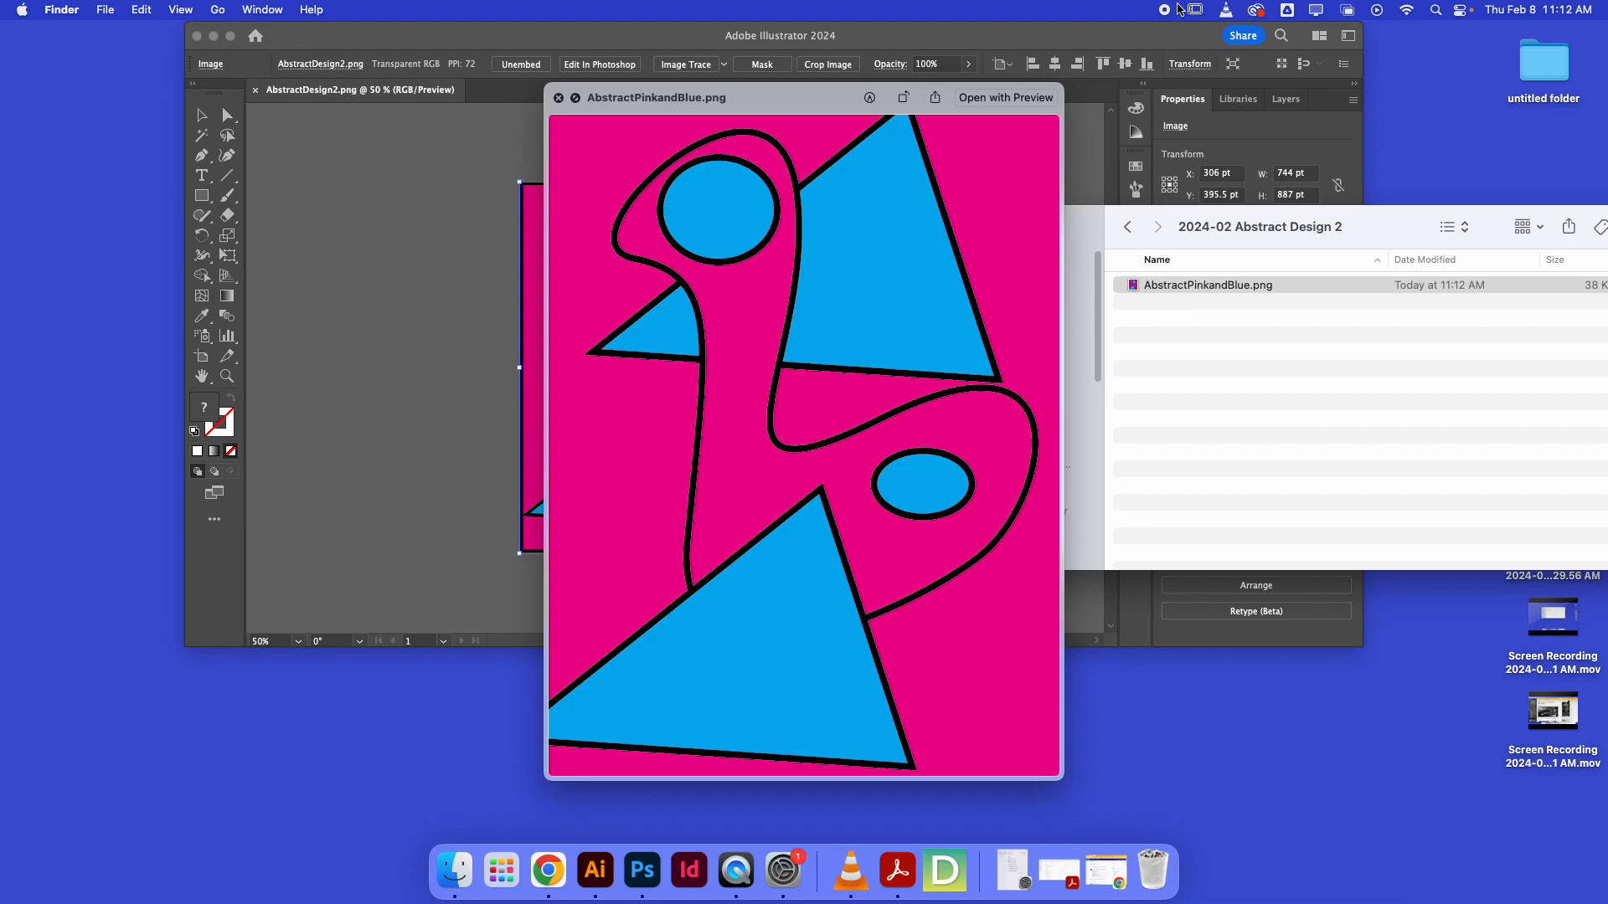